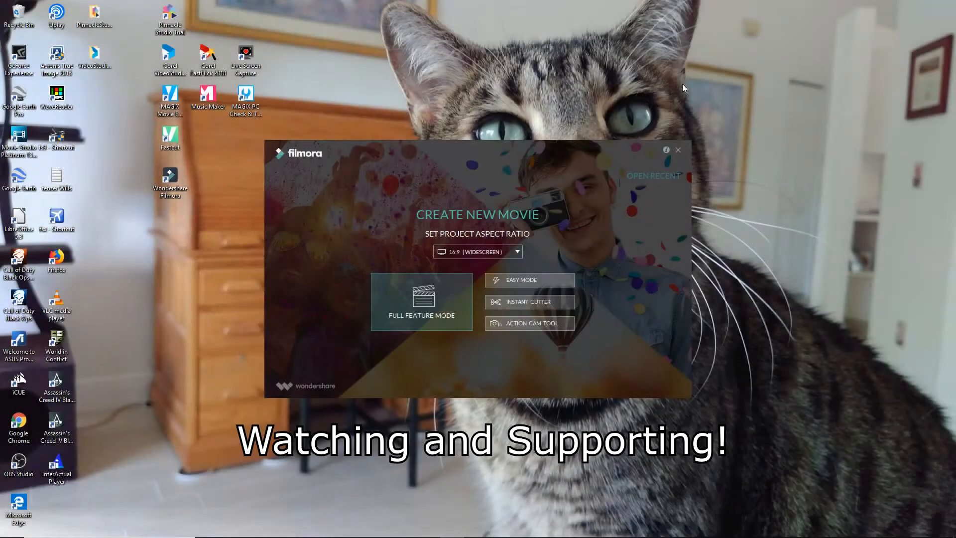
{"action": "mouse_move", "coordinate": [221, 151]}
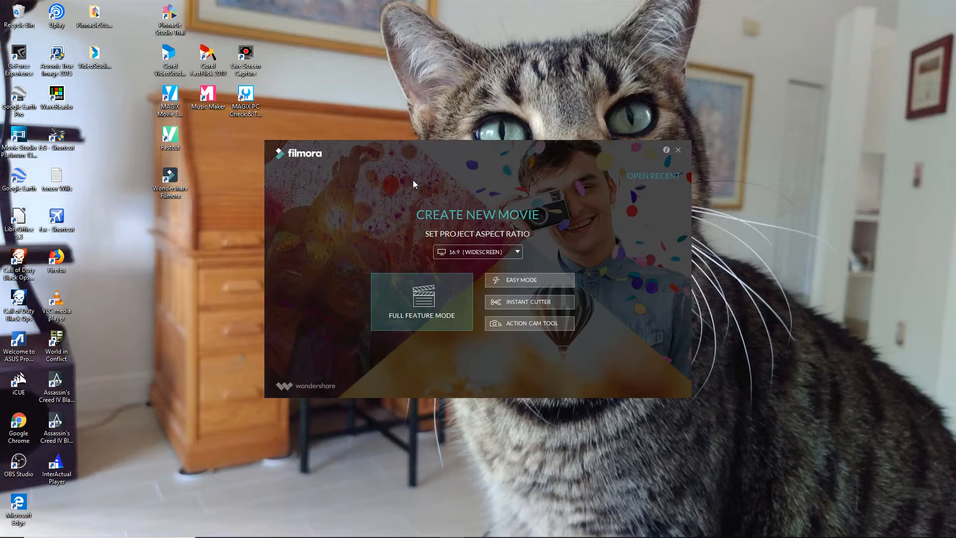
{"action": "mouse_move", "coordinate": [414, 166]}
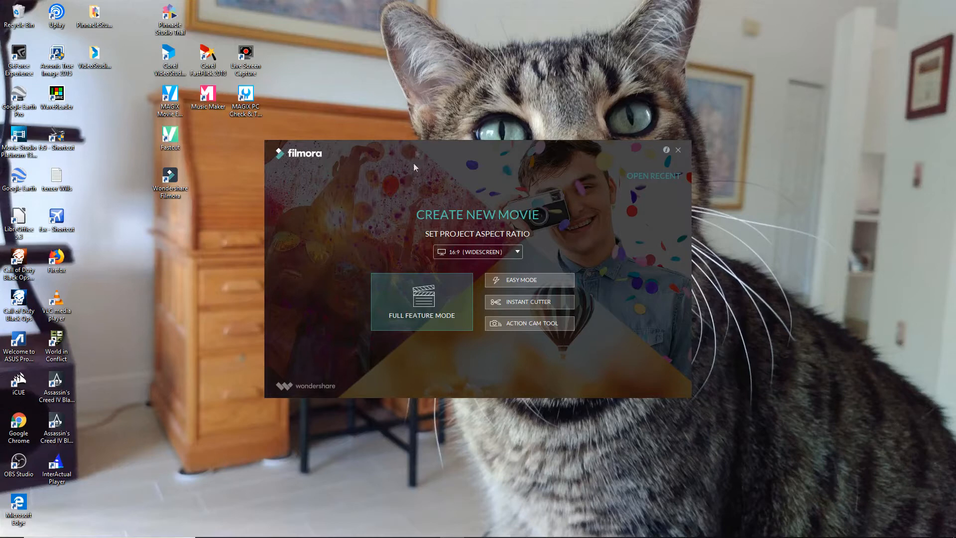
{"action": "mouse_move", "coordinate": [668, 378]}
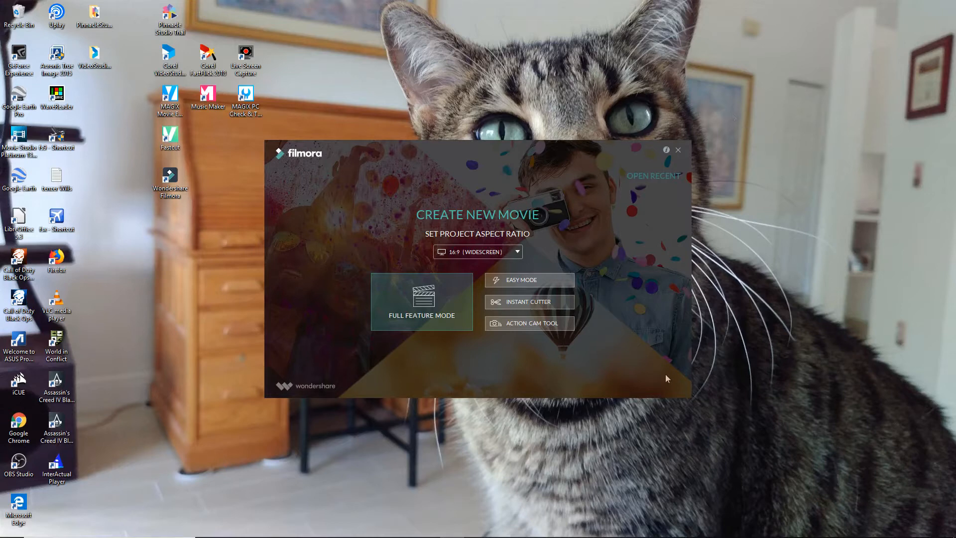
{"action": "mouse_move", "coordinate": [461, 441]}
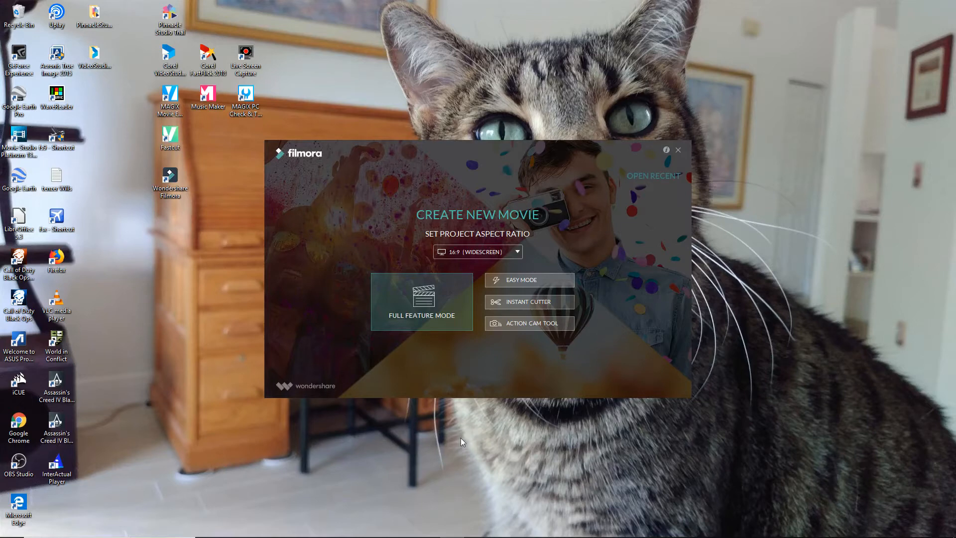
{"action": "mouse_move", "coordinate": [459, 439]}
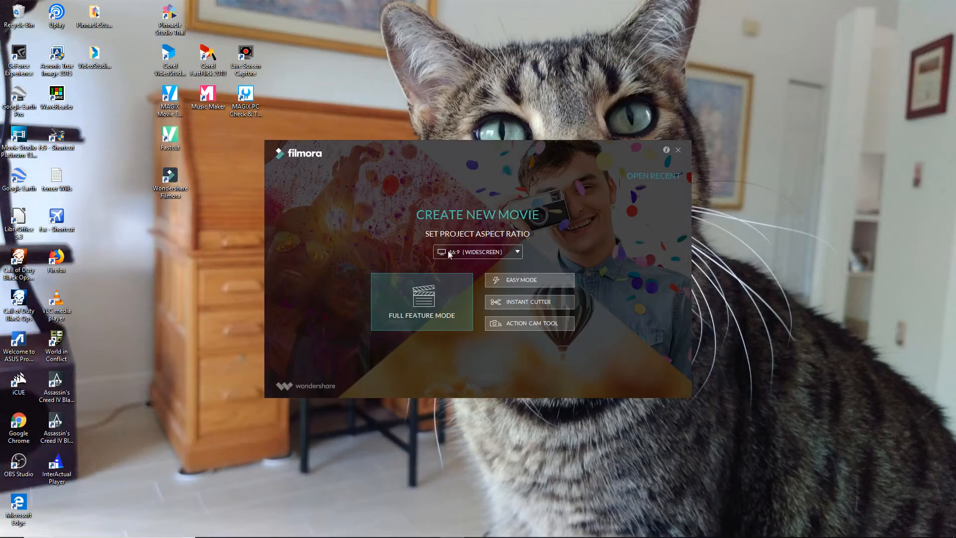
{"action": "mouse_move", "coordinate": [749, 151]}
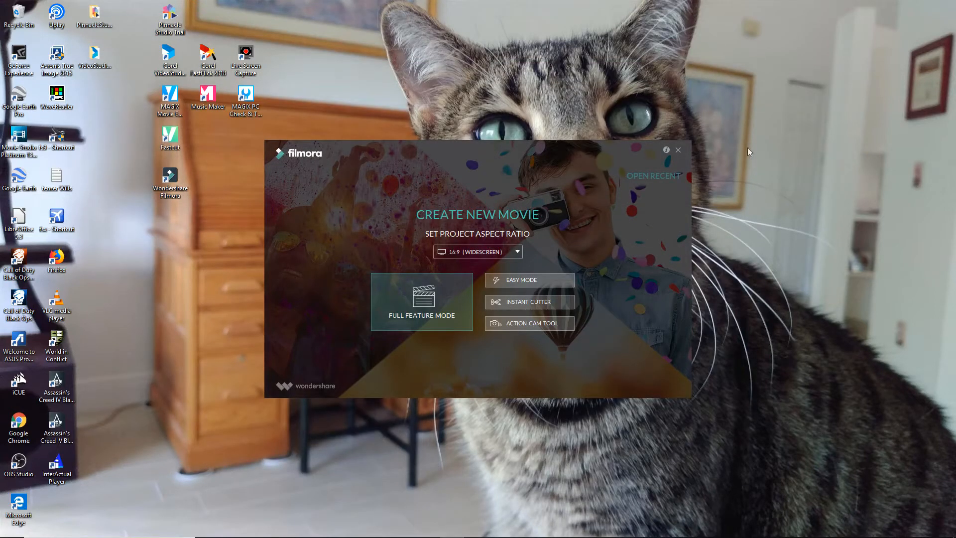
{"action": "mouse_move", "coordinate": [585, 207]}
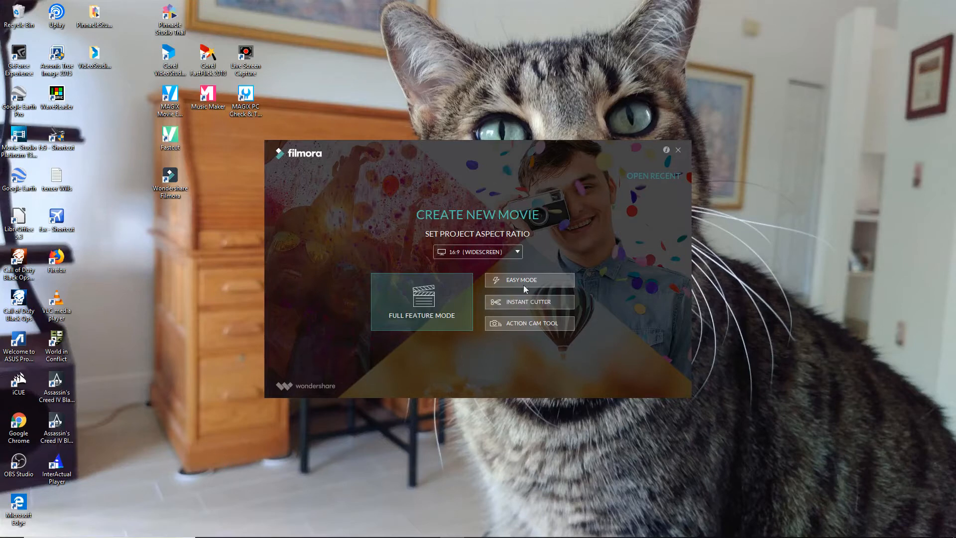
{"action": "mouse_move", "coordinate": [409, 301]}
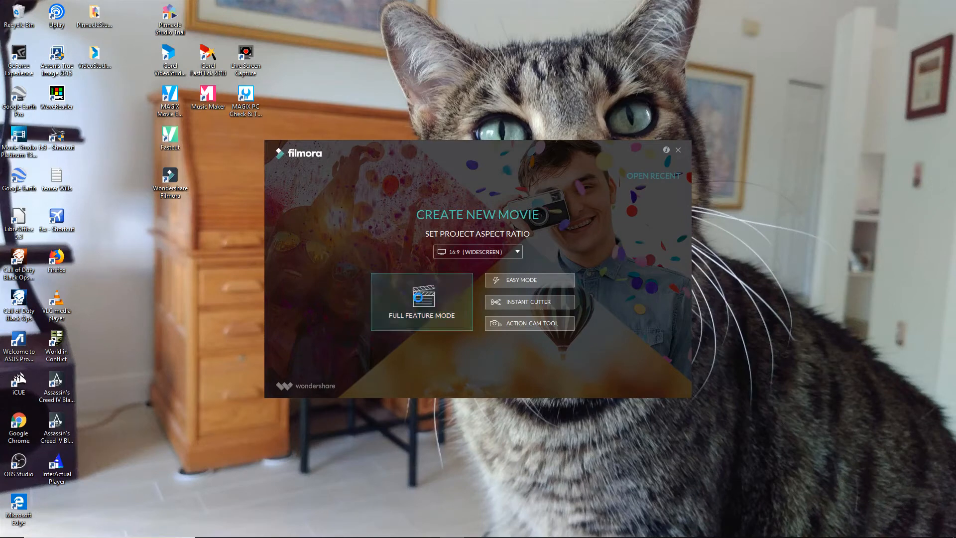
Step: Start a new project in Full Feature Mode and close the Message Center popup
{"action": "left_click", "coordinate": [421, 315]}
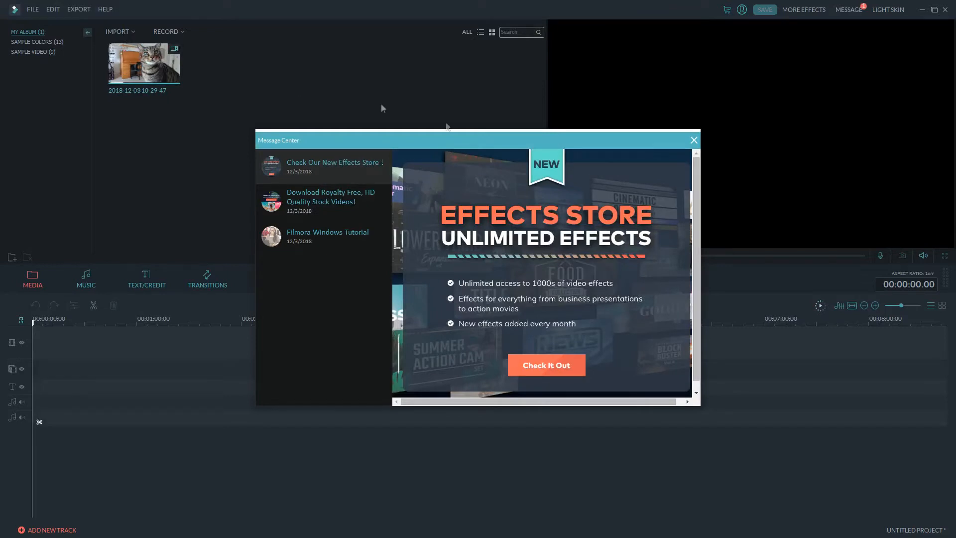
{"action": "mouse_move", "coordinate": [278, 140]}
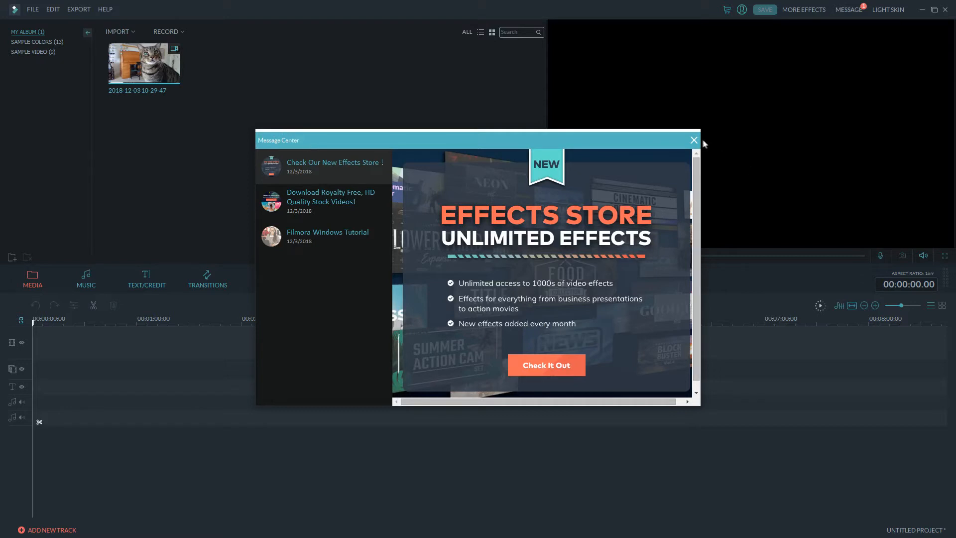
{"action": "left_click", "coordinate": [694, 140]}
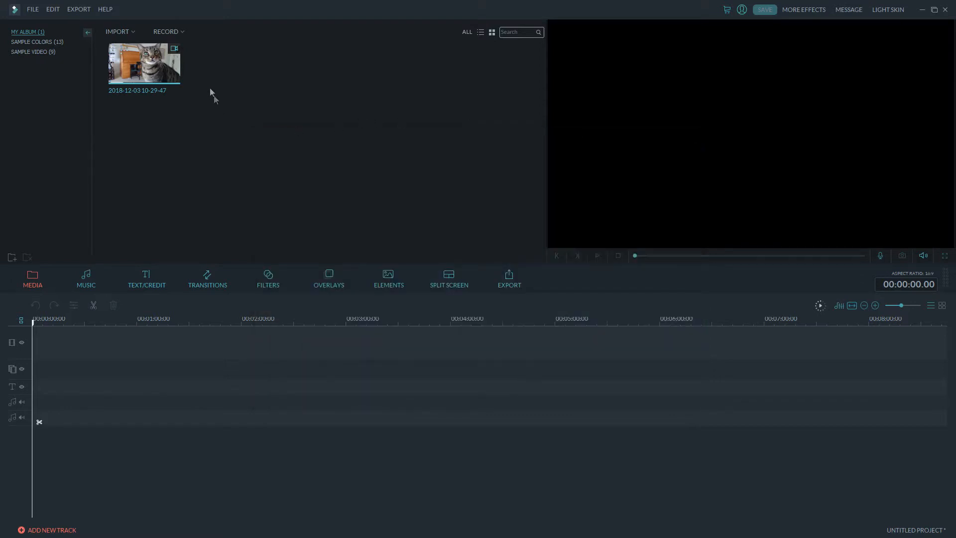
{"action": "mouse_move", "coordinate": [144, 64]}
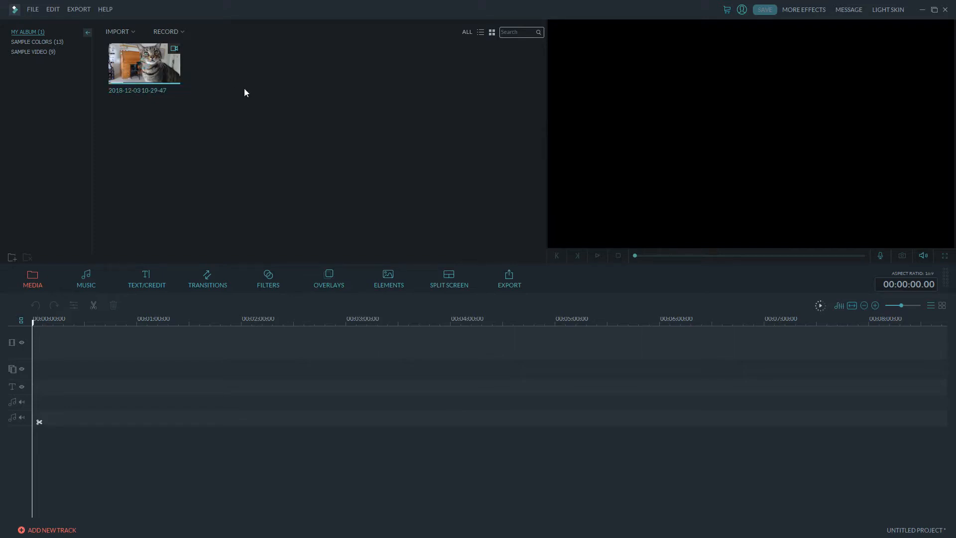
{"action": "mouse_move", "coordinate": [143, 64]}
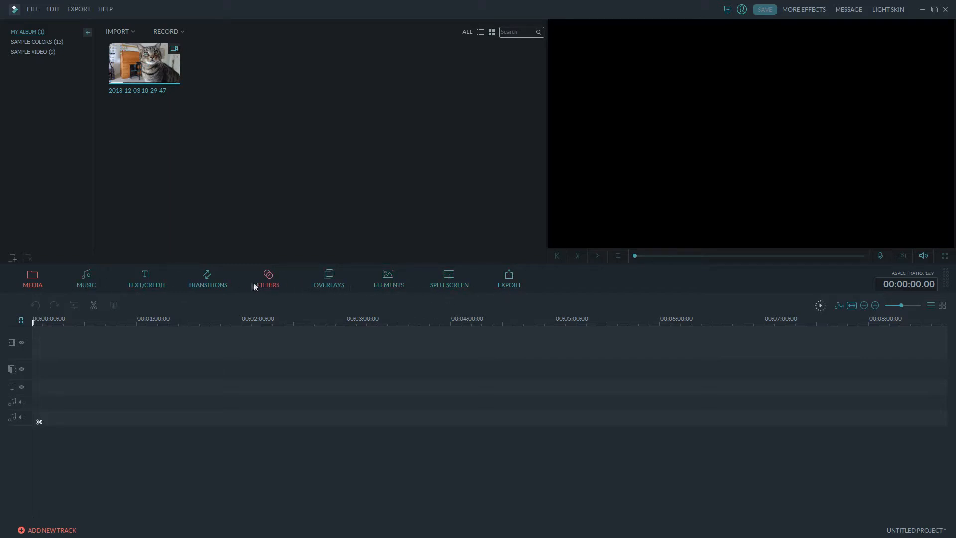
{"action": "mouse_move", "coordinate": [379, 88]}
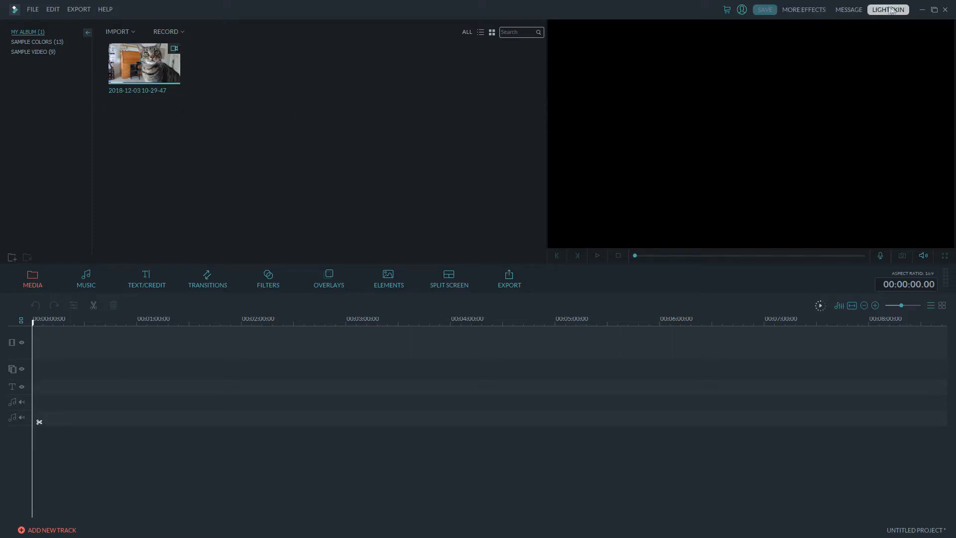
Step: Bring up the Filmora Windows Tutorial message and load its tutorial video
{"action": "left_click", "coordinate": [847, 9]}
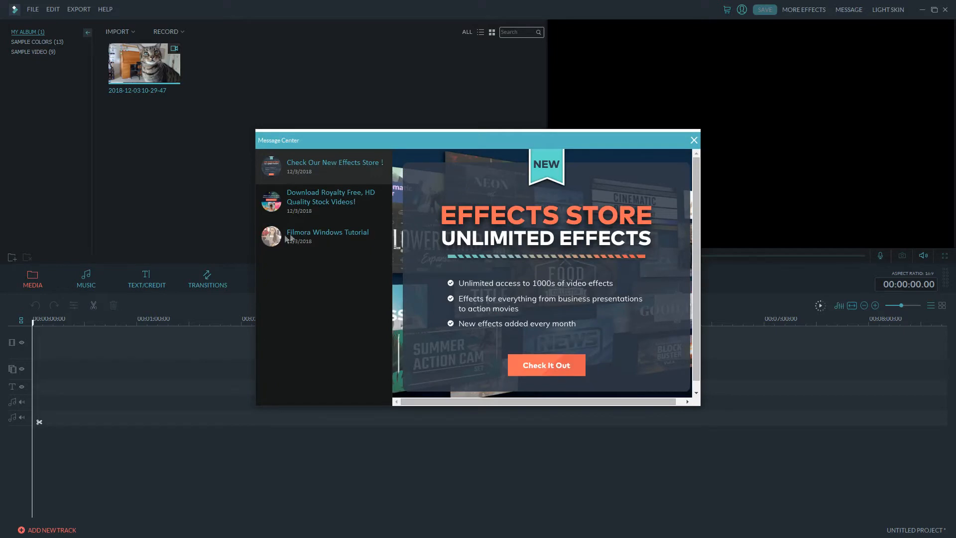
{"action": "left_click", "coordinate": [327, 232]}
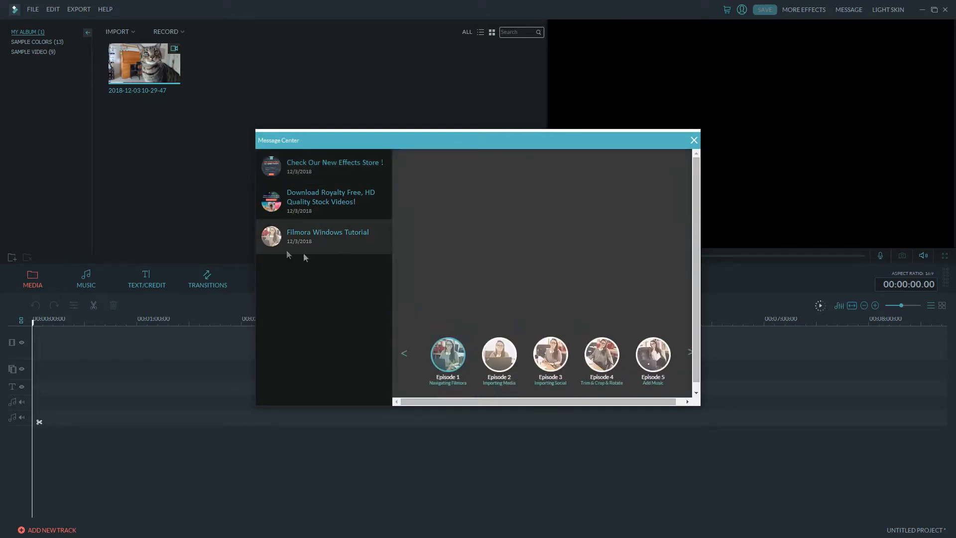
{"action": "left_click", "coordinate": [327, 232]}
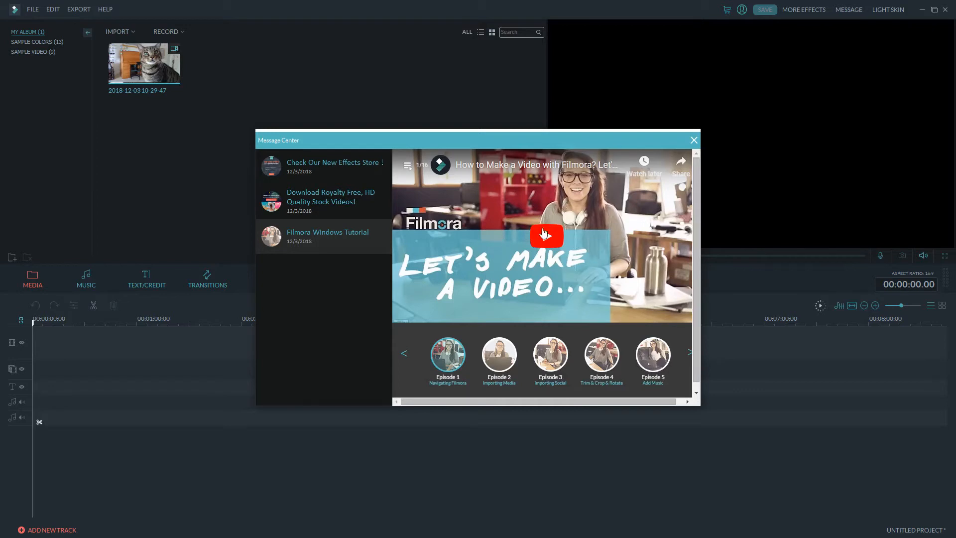
{"action": "mouse_move", "coordinate": [529, 221]}
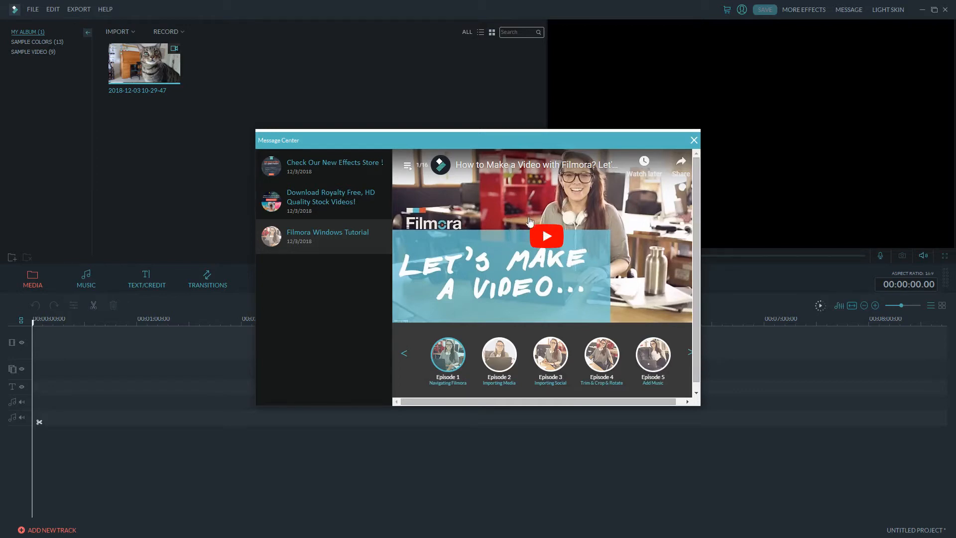
{"action": "mouse_move", "coordinate": [688, 359]}
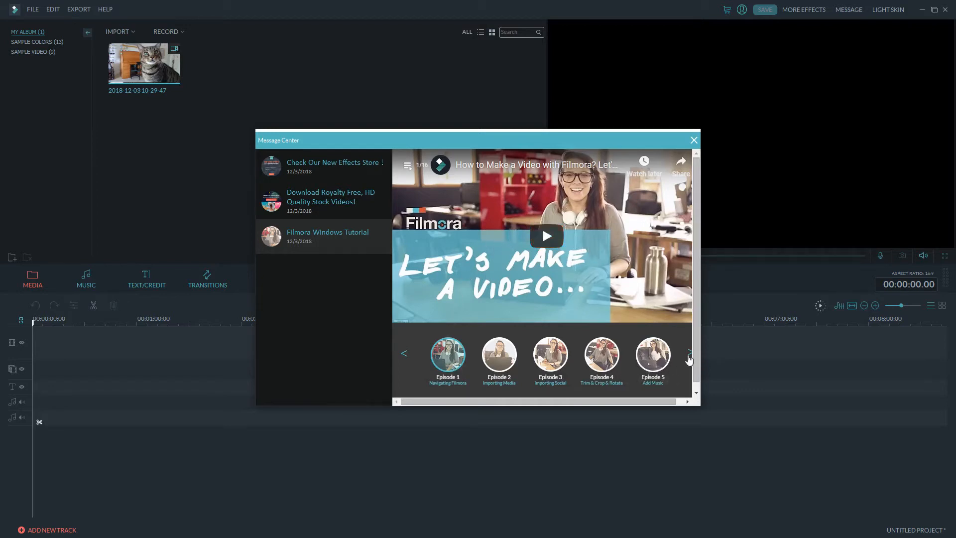
Step: Page through the tutorial episode carousel with the arrows
{"action": "left_click", "coordinate": [688, 352]}
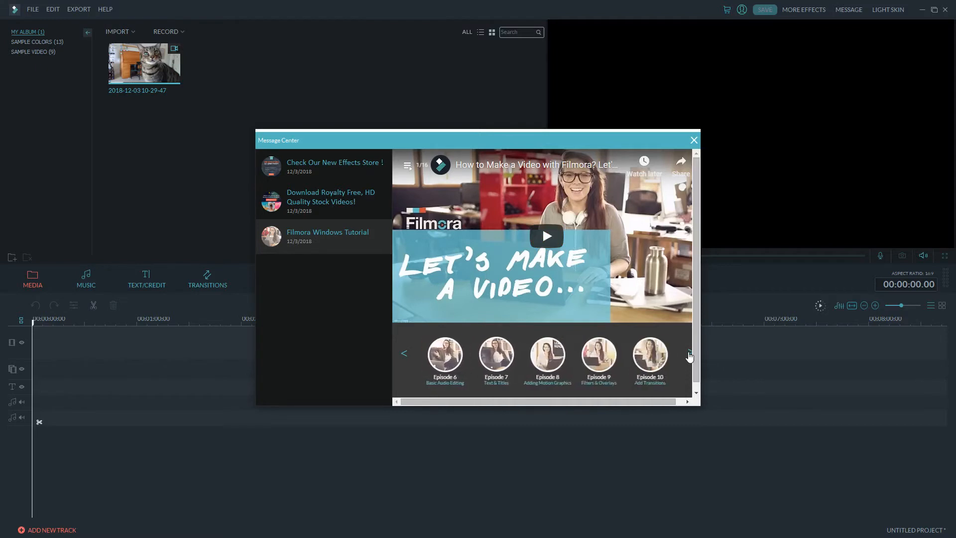
{"action": "left_click", "coordinate": [688, 355]}
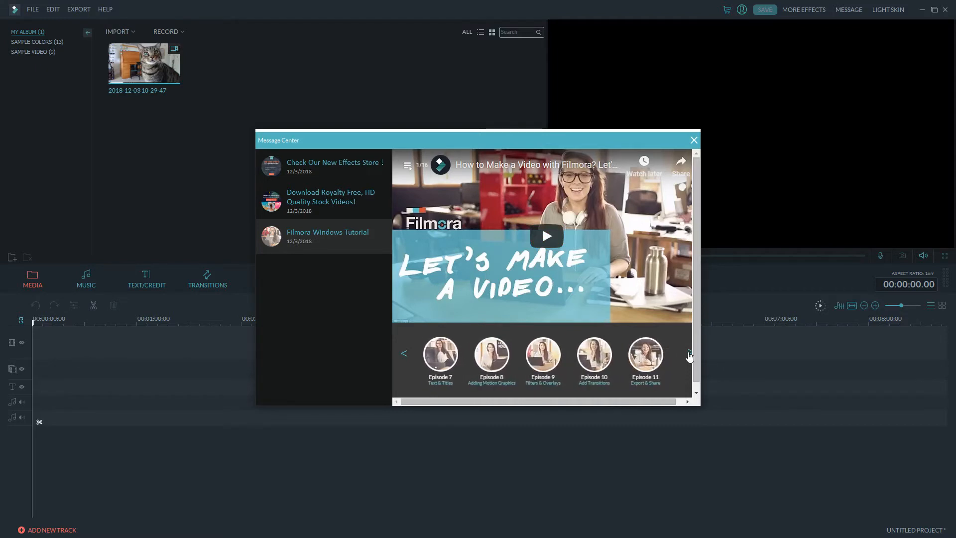
{"action": "mouse_move", "coordinate": [675, 368]}
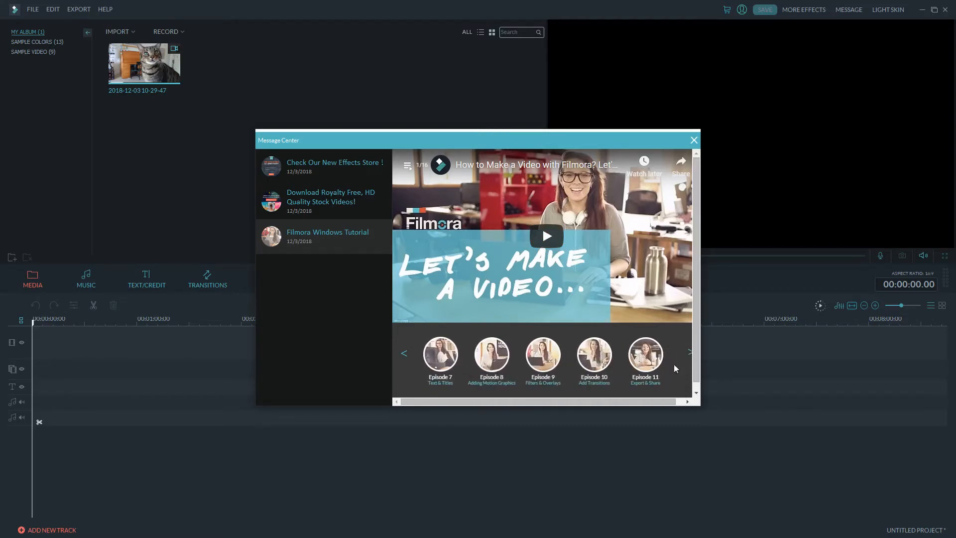
{"action": "mouse_move", "coordinate": [404, 355]}
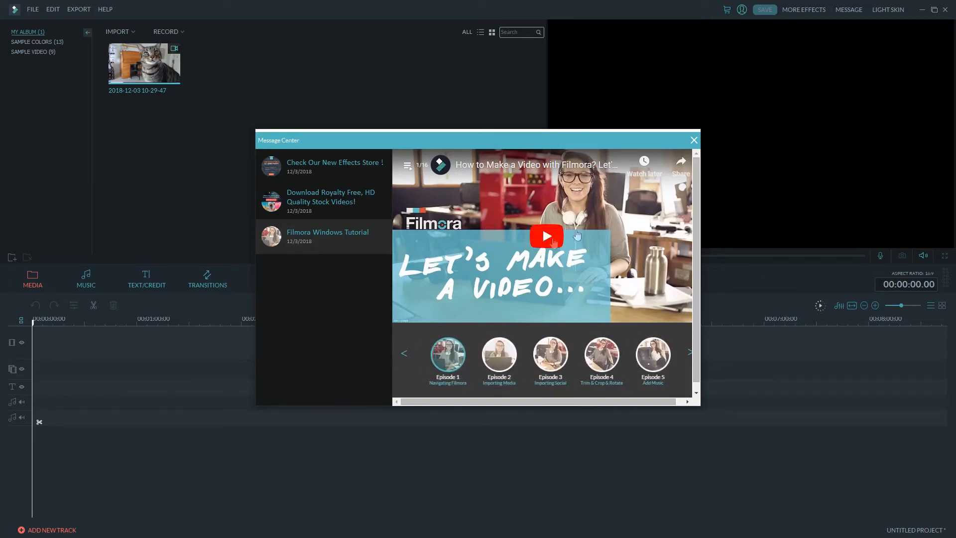
{"action": "mouse_move", "coordinate": [592, 217]}
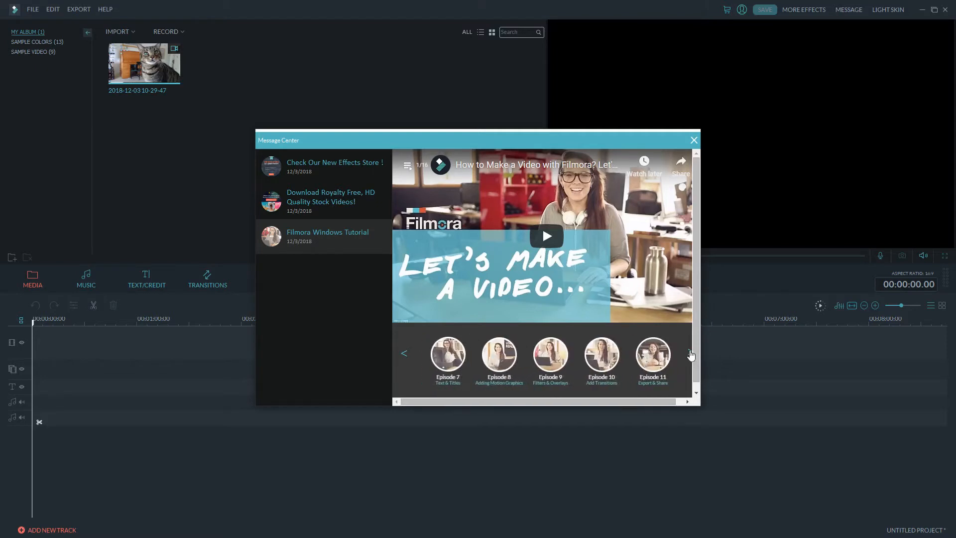
{"action": "left_click", "coordinate": [404, 353]}
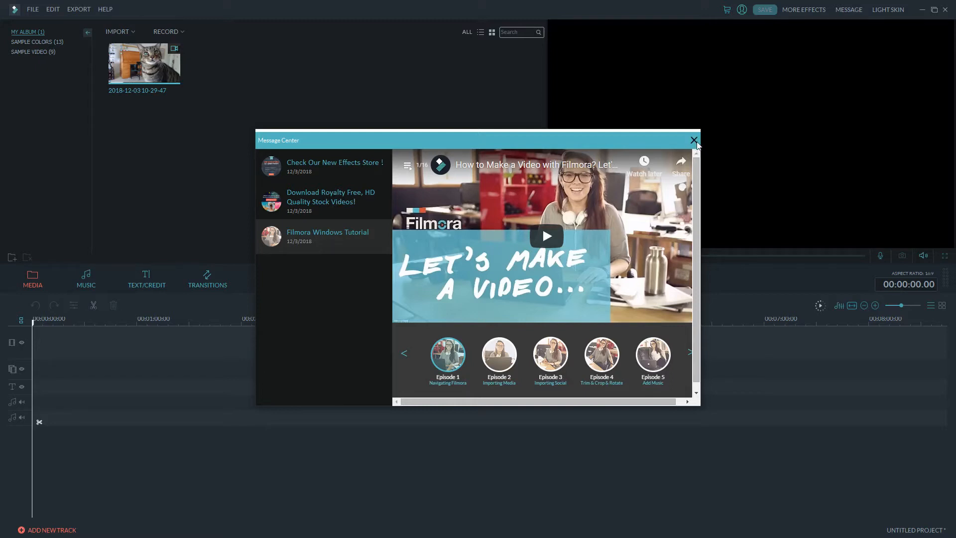
{"action": "left_click", "coordinate": [694, 140]}
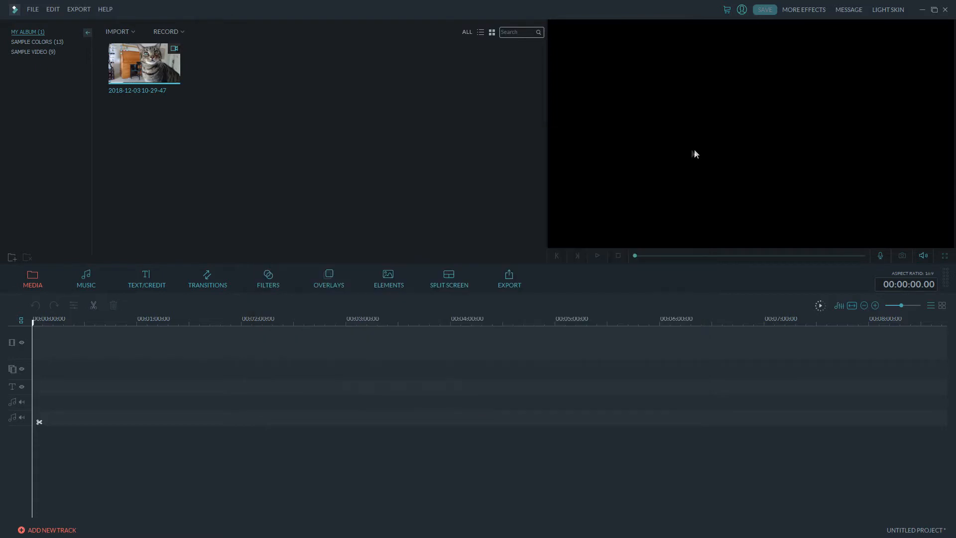
{"action": "mouse_move", "coordinate": [262, 142]}
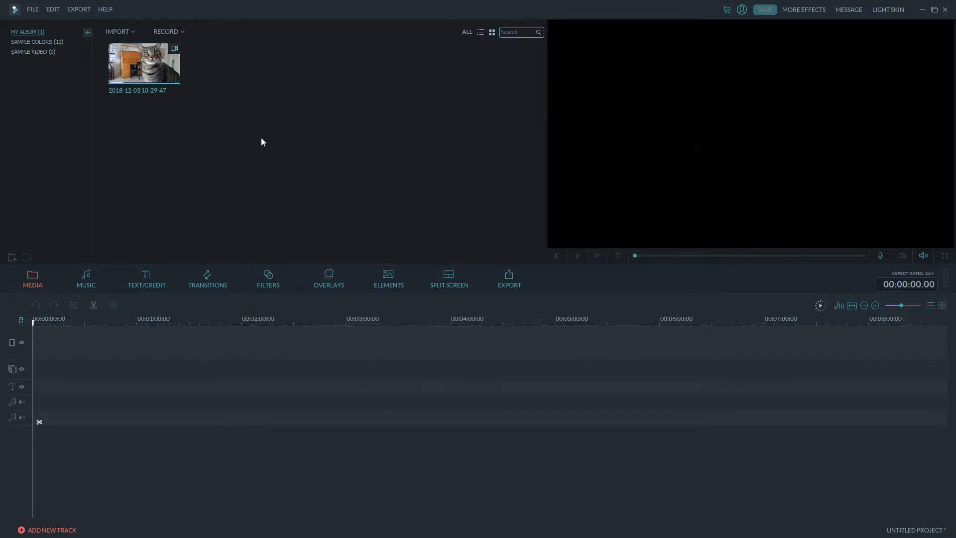
{"action": "mouse_move", "coordinate": [280, 147]}
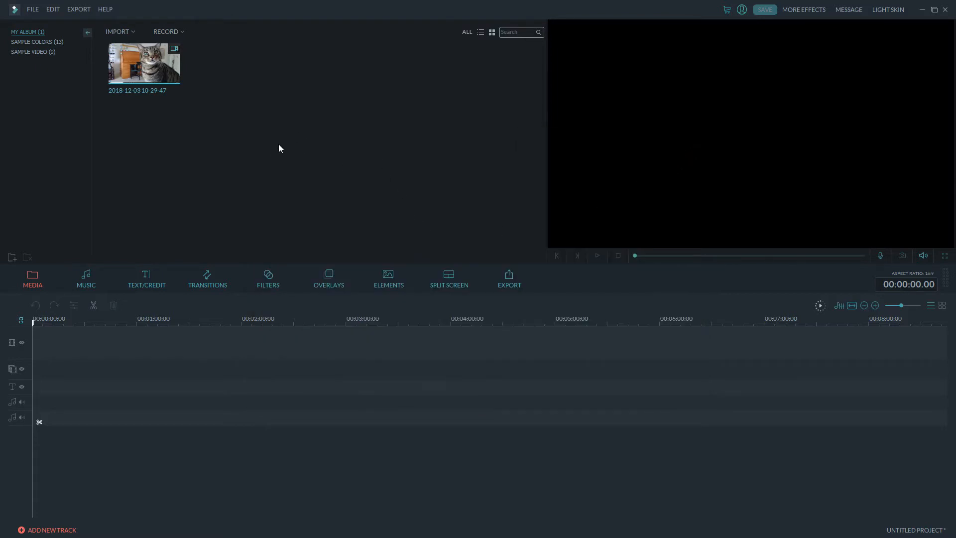
{"action": "mouse_move", "coordinate": [278, 158]}
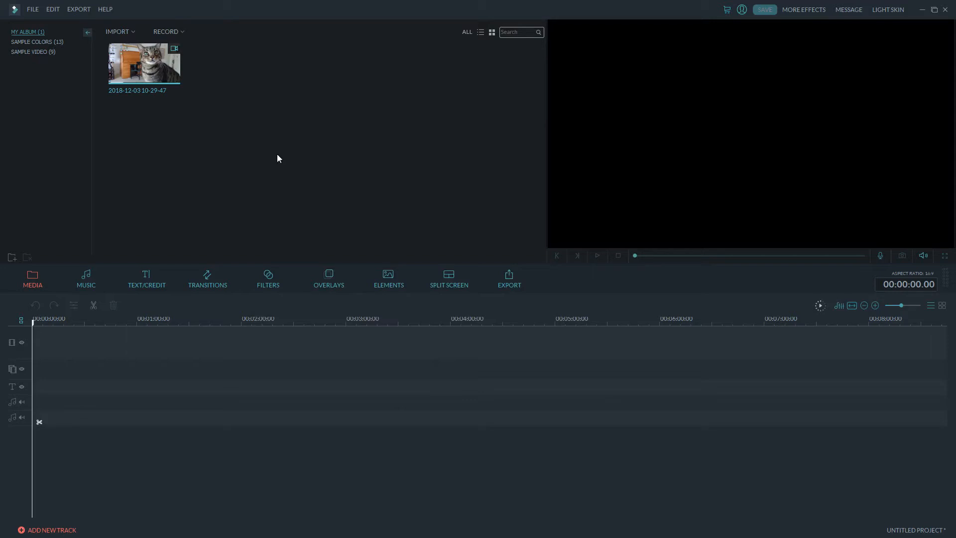
{"action": "mouse_move", "coordinate": [145, 279]}
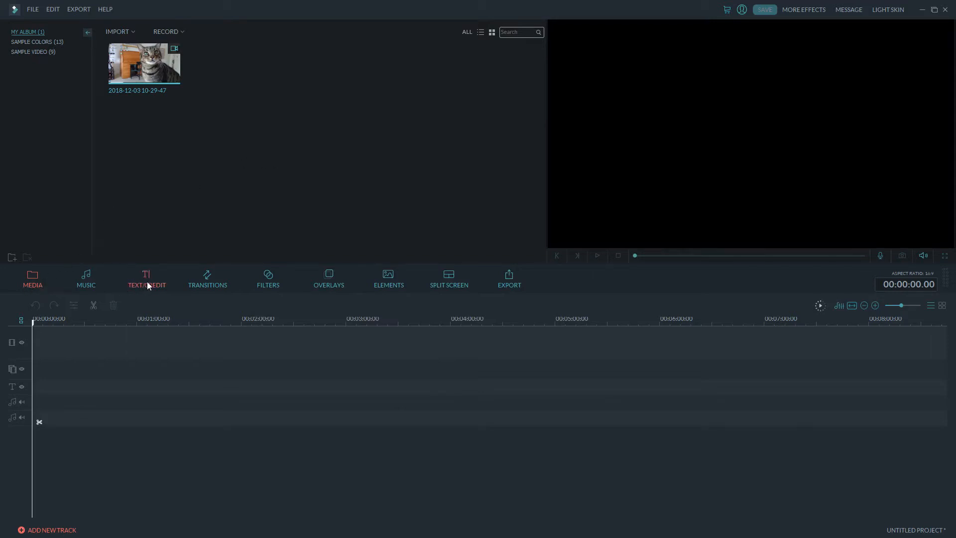
Step: Preview the Opener 1 title from the Text/Credit templates and add it at 0:00
{"action": "left_click", "coordinate": [146, 279]}
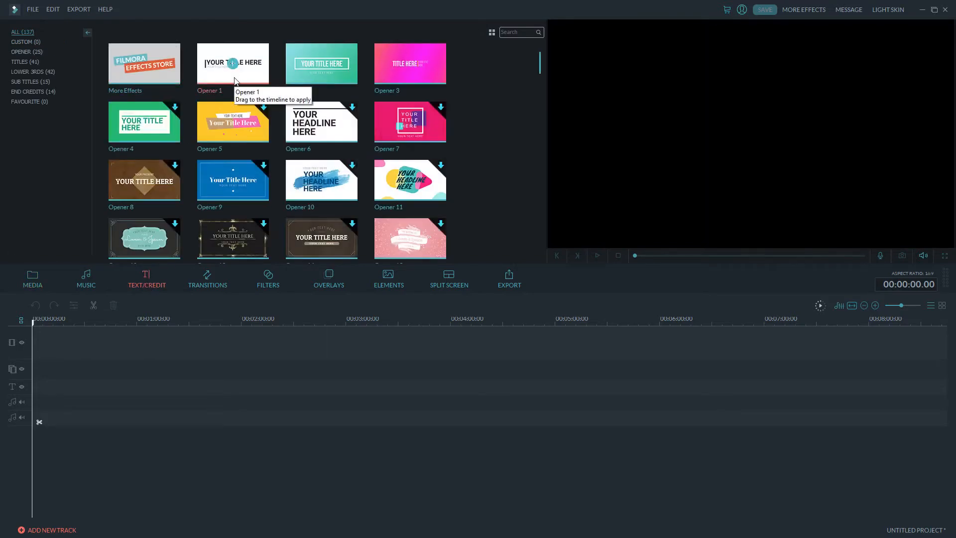
{"action": "mouse_move", "coordinate": [213, 55]}
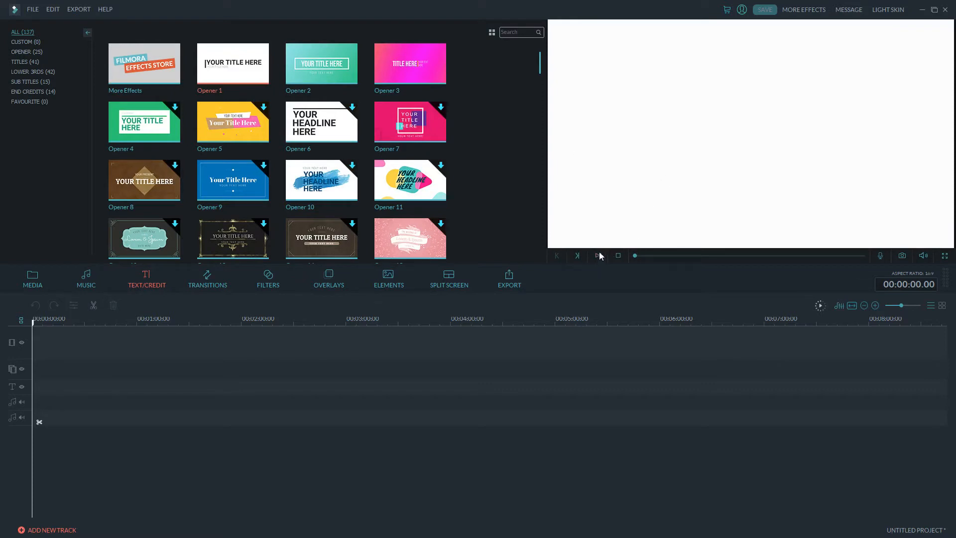
{"action": "left_click", "coordinate": [596, 256]}
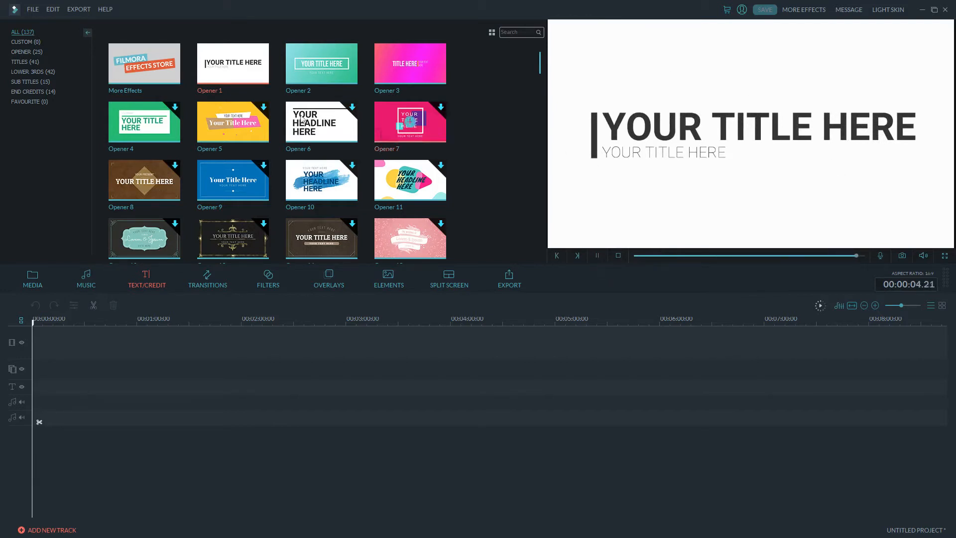
{"action": "left_click", "coordinate": [232, 64]}
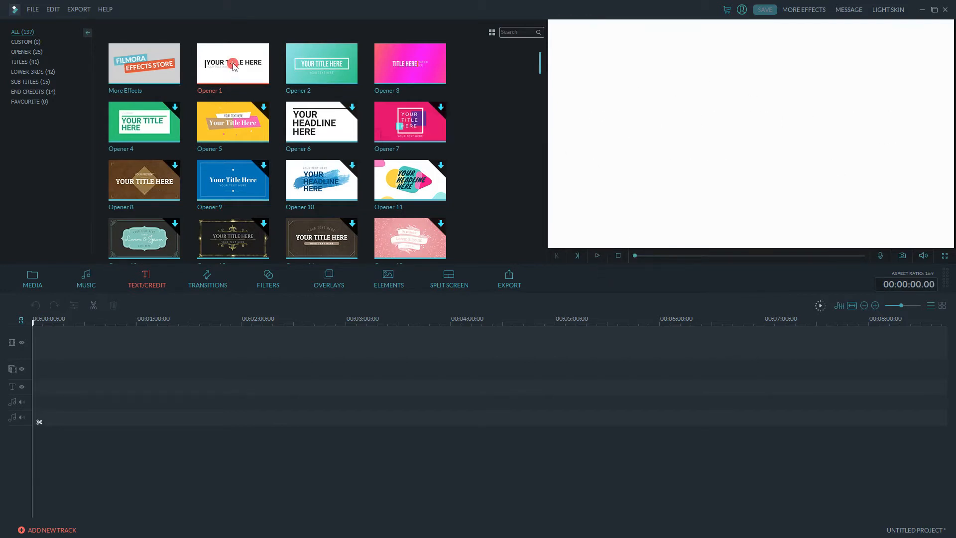
{"action": "left_click", "coordinate": [232, 64]}
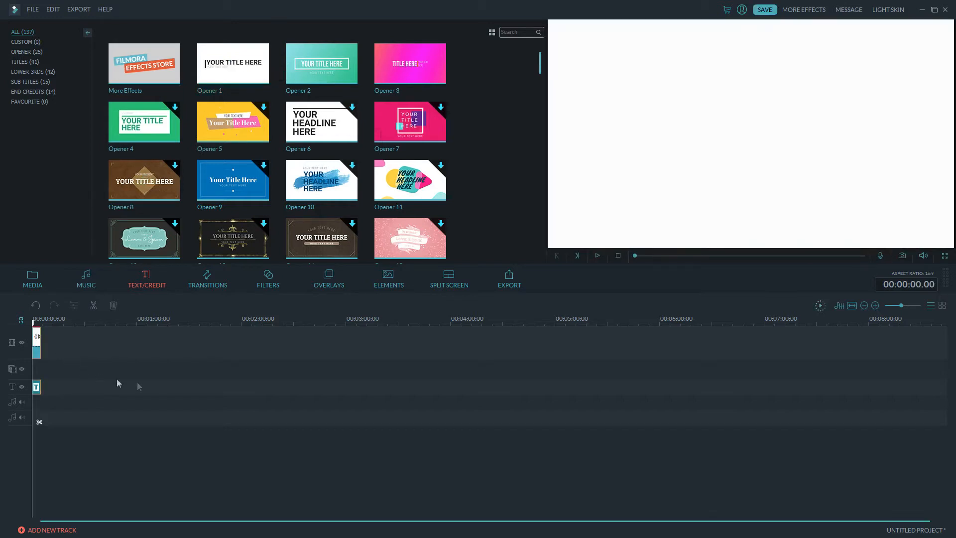
Step: Zoom the timeline so the five-second Opener 1 clip shows clearly, then back out slightly
{"action": "left_click_drag", "start_coordinate": [895, 306], "coordinate": [907, 306]}
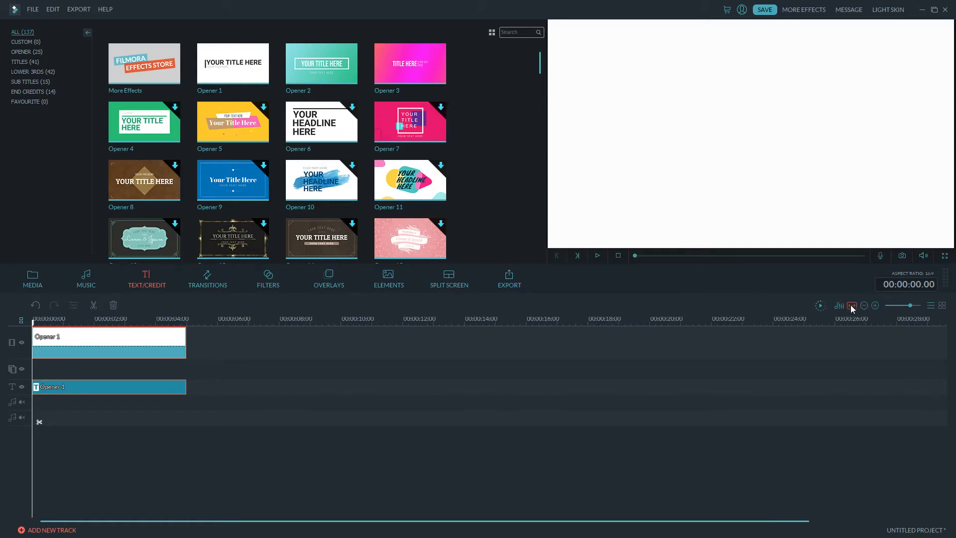
{"action": "left_click", "coordinate": [875, 306]}
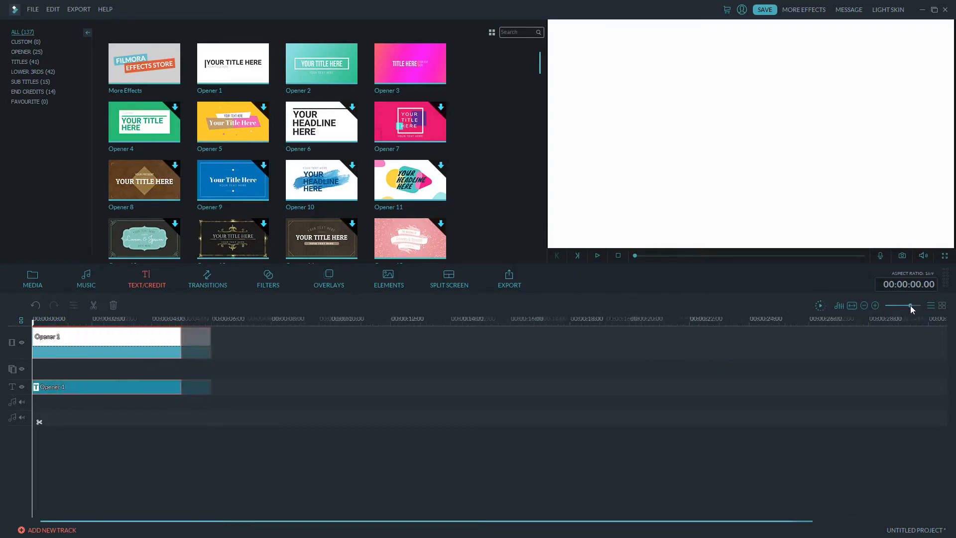
{"action": "left_click", "coordinate": [864, 306]}
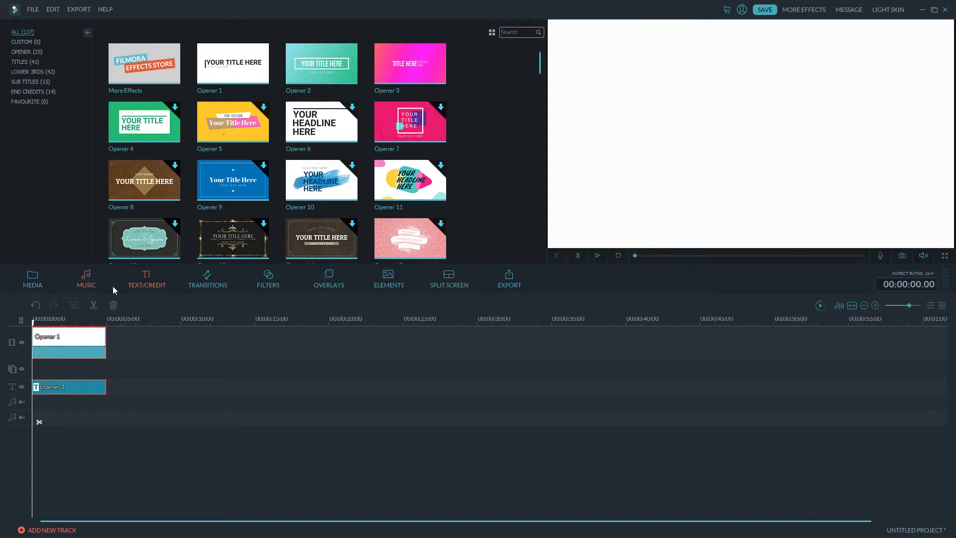
Step: Place the cat clip from the Media library after the title and confirm its edit panel with OK
{"action": "left_click", "coordinate": [32, 279]}
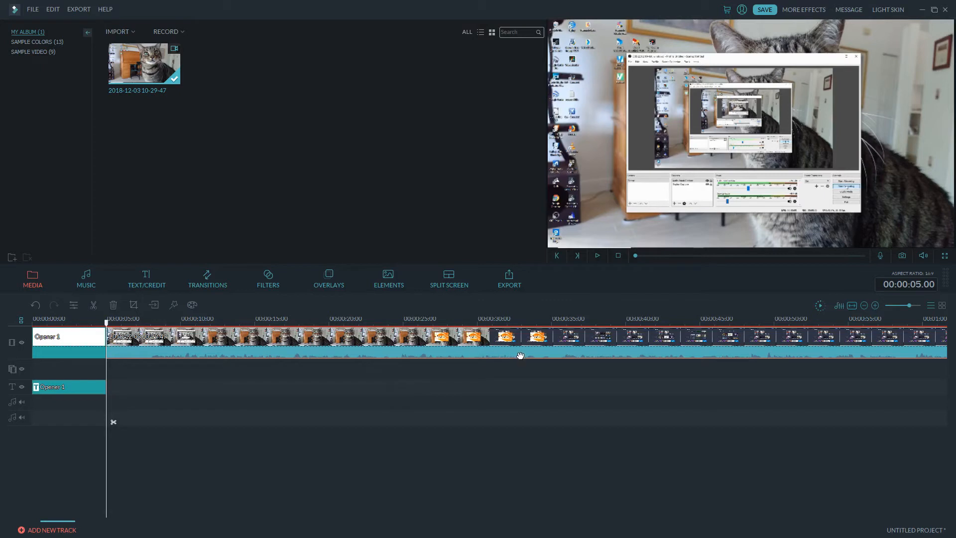
{"action": "mouse_move", "coordinate": [505, 355]}
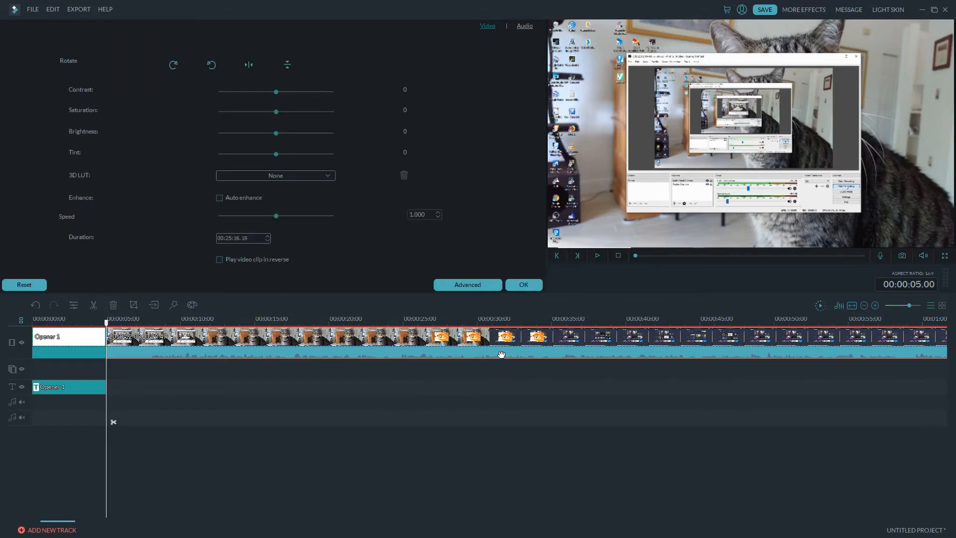
{"action": "left_click", "coordinate": [523, 284]}
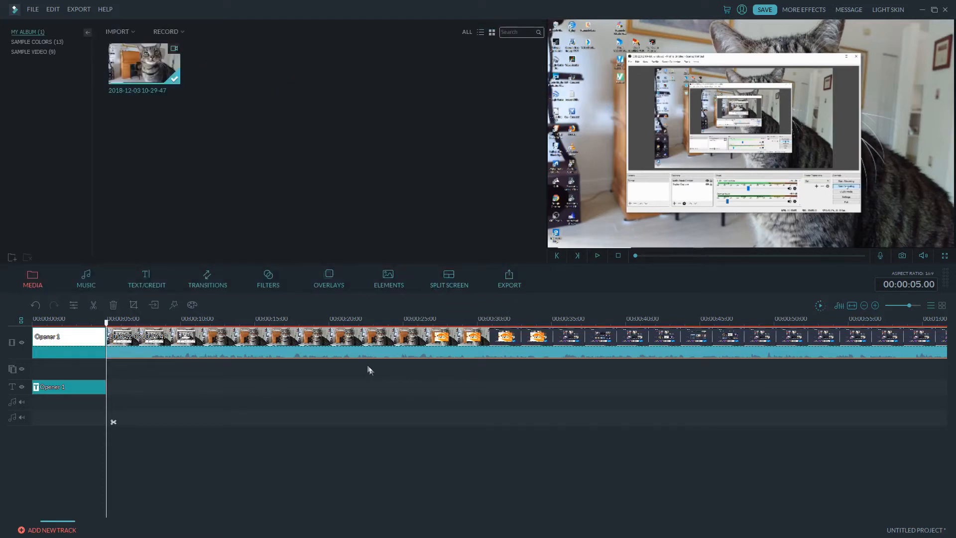
{"action": "mouse_move", "coordinate": [425, 356]}
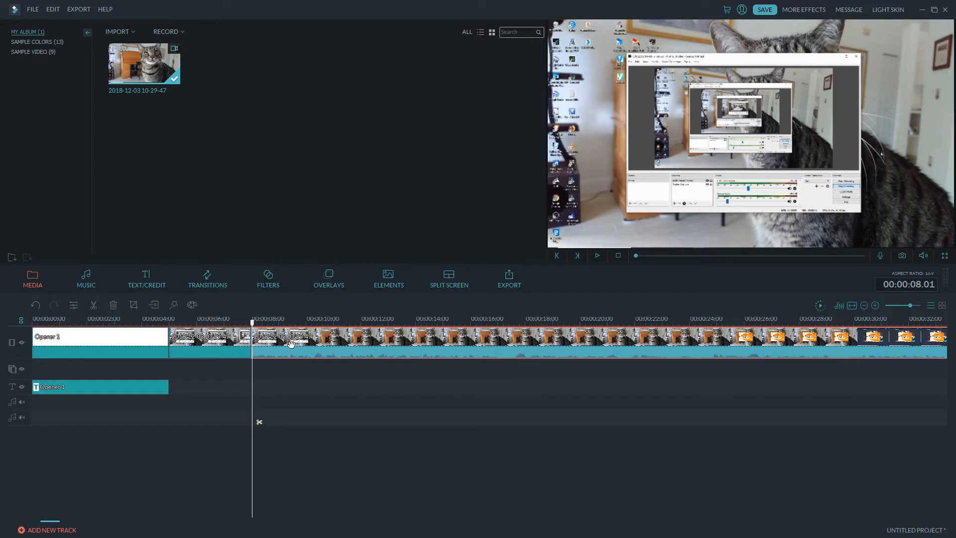
{"action": "mouse_move", "coordinate": [330, 358]}
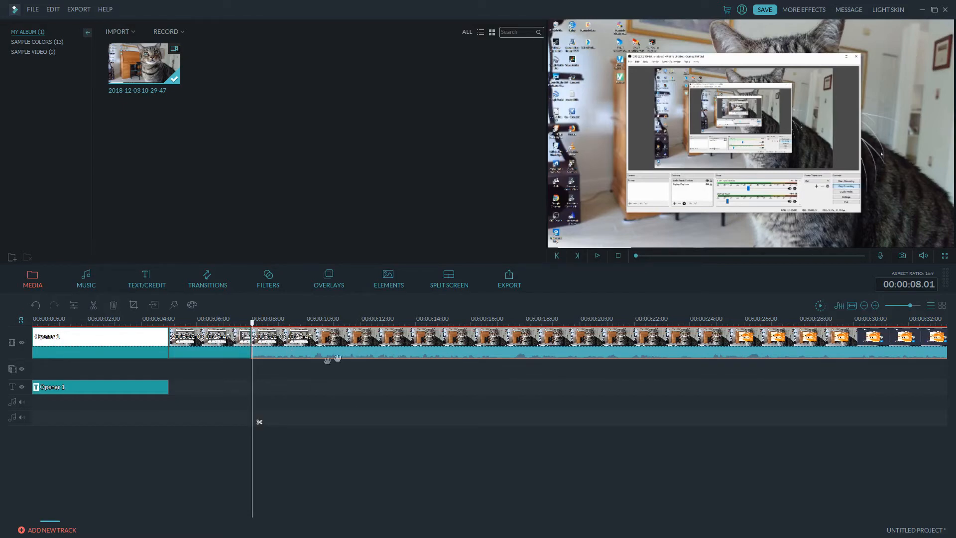
{"action": "mouse_move", "coordinate": [420, 360]}
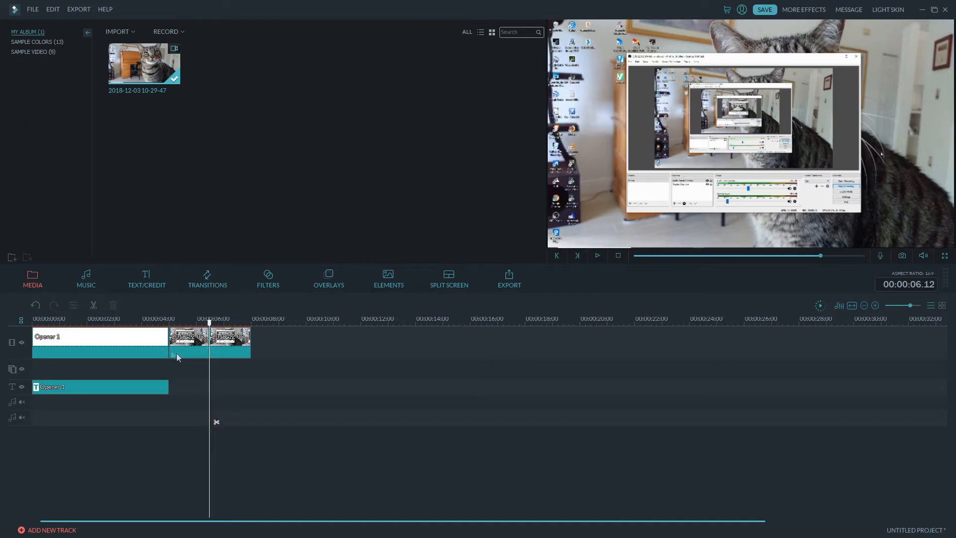
{"action": "mouse_move", "coordinate": [161, 353]}
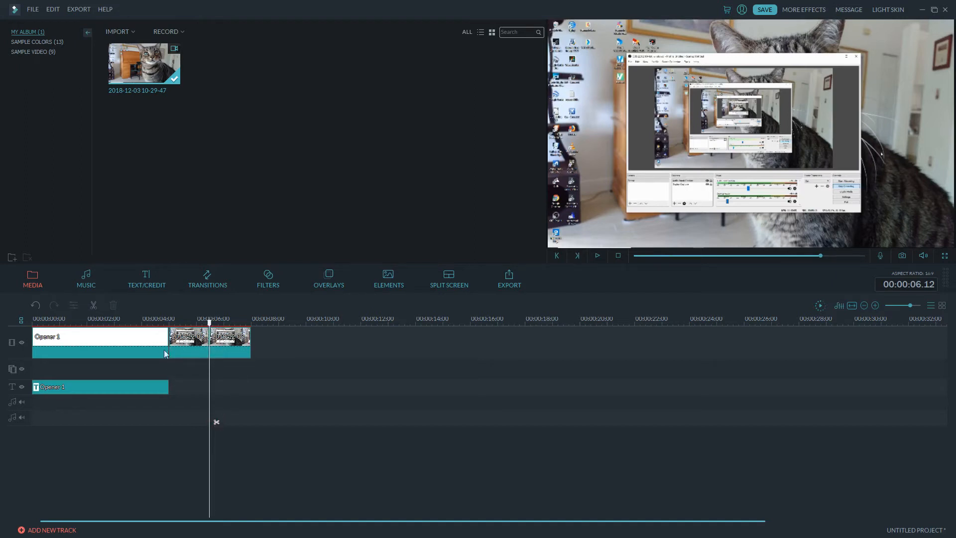
{"action": "mouse_move", "coordinate": [60, 358]}
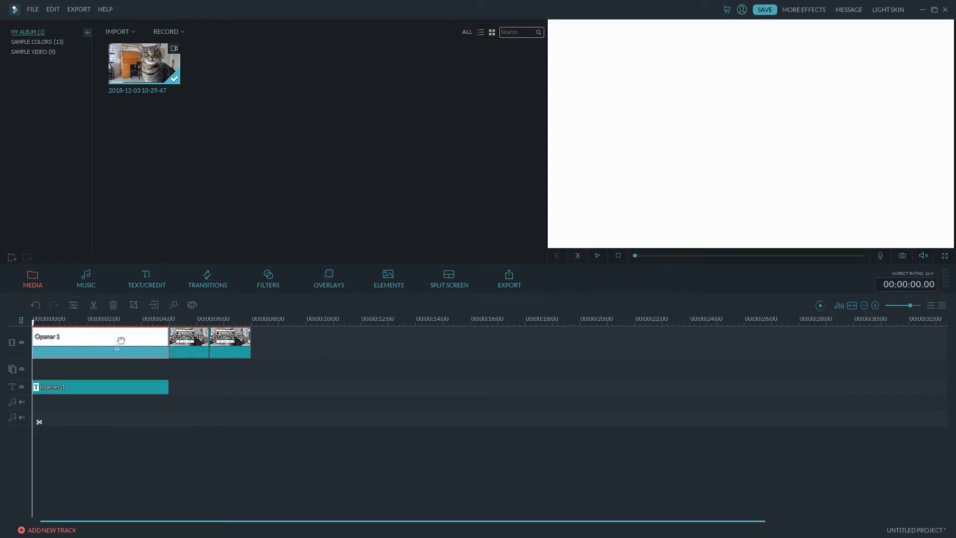
{"action": "mouse_move", "coordinate": [118, 369]}
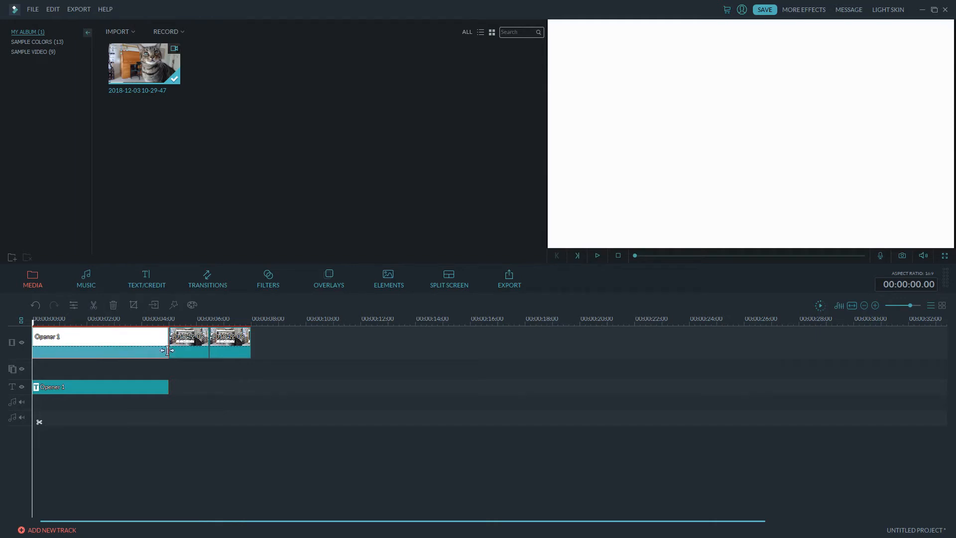
Step: Trim the Opener 1 title's right edge down to about three seconds
{"action": "left_click_drag", "start_coordinate": [170, 350], "coordinate": [151, 350]}
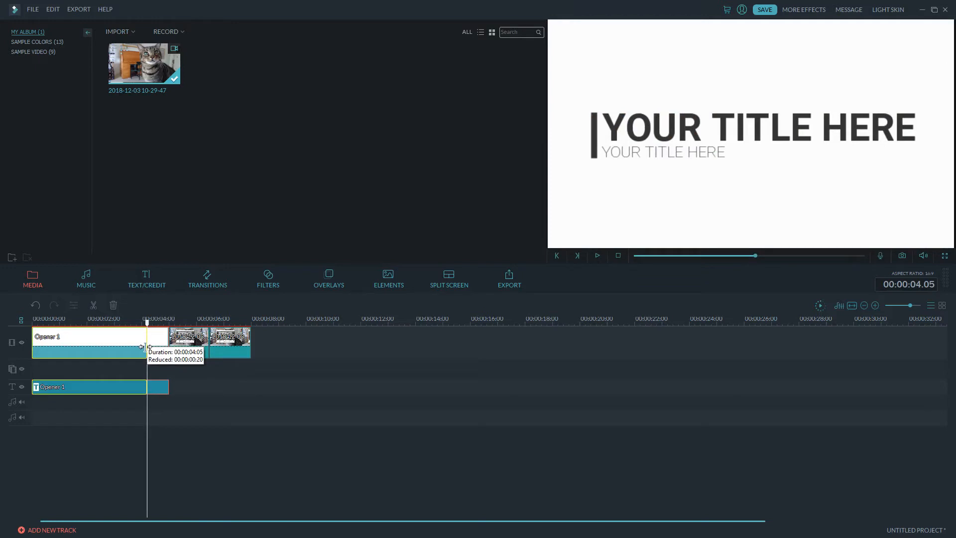
{"action": "left_click_drag", "start_coordinate": [146, 342], "coordinate": [141, 342]}
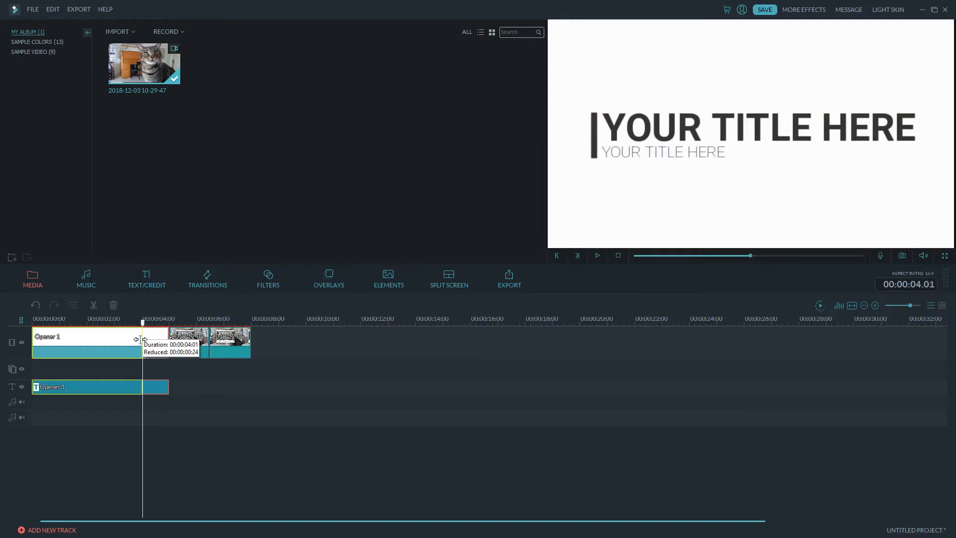
{"action": "left_click_drag", "start_coordinate": [142, 339], "coordinate": [139, 339]}
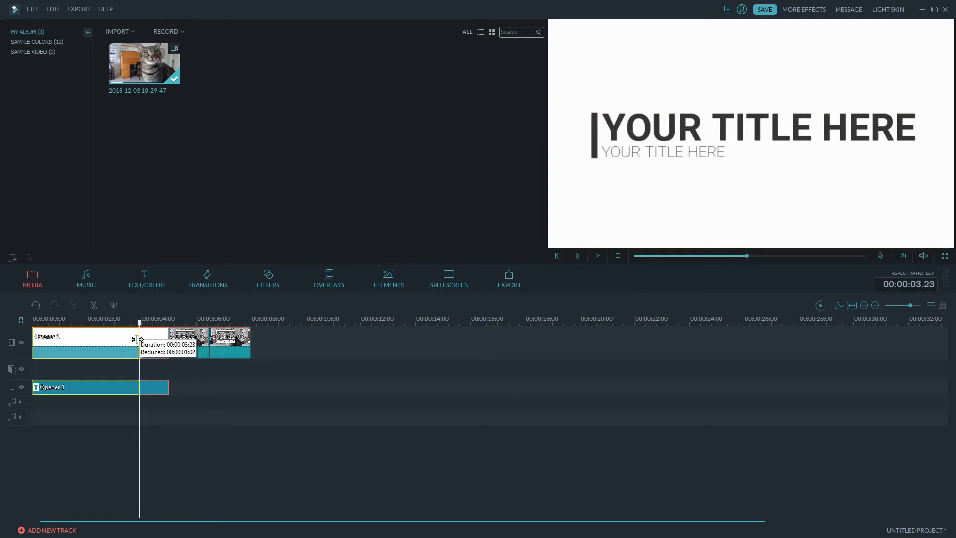
{"action": "left_click_drag", "start_coordinate": [132, 339], "coordinate": [137, 339]}
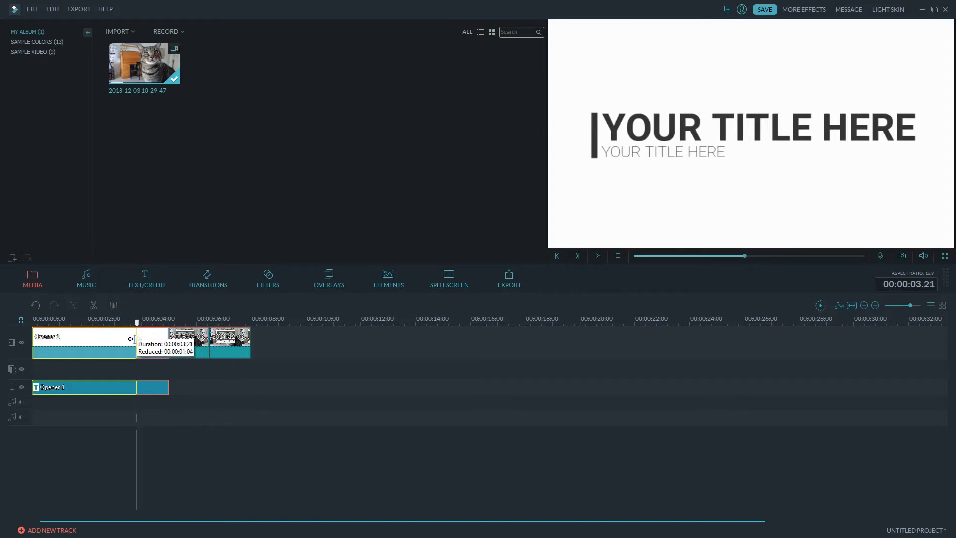
{"action": "left_click_drag", "start_coordinate": [136, 339], "coordinate": [140, 339]}
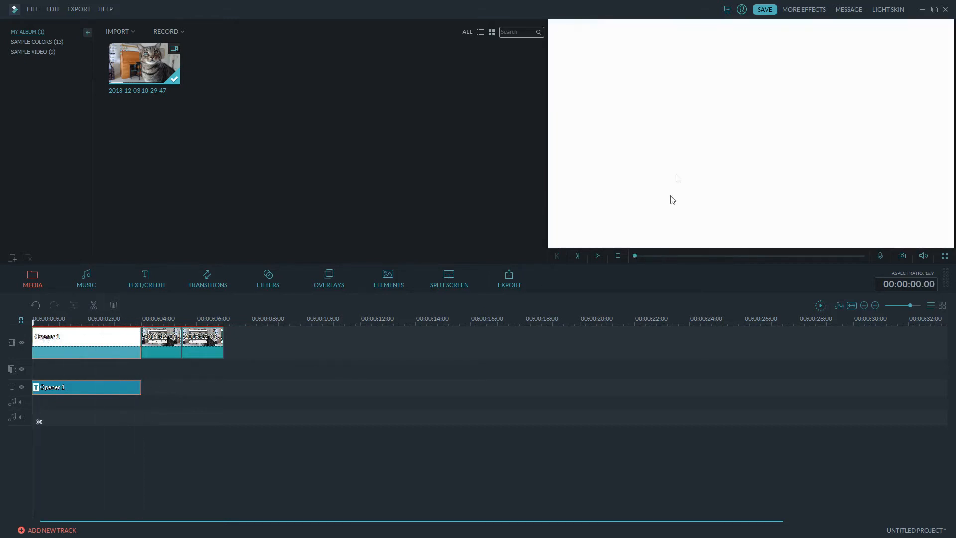
{"action": "mouse_move", "coordinate": [634, 268]}
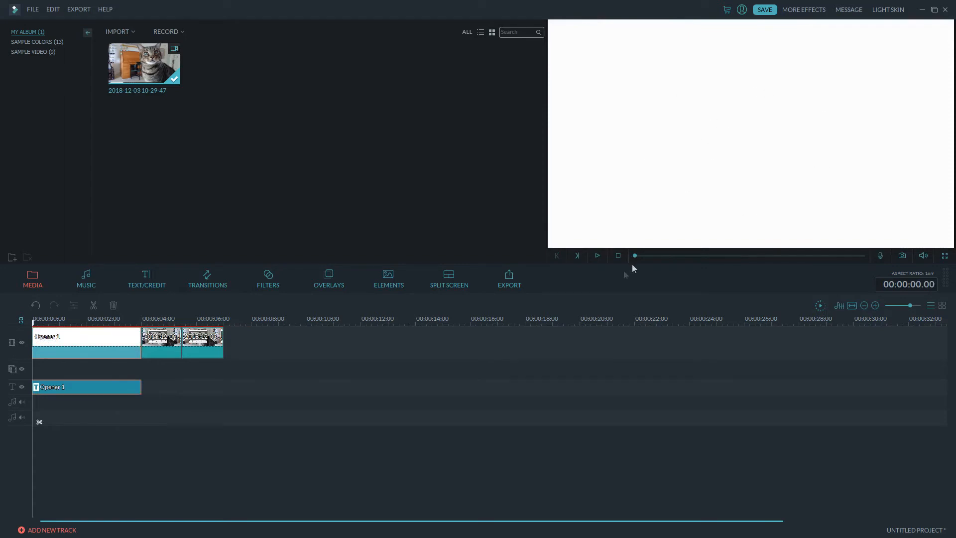
Step: Play back the shortened title and bring up its text editing settings
{"action": "left_click", "coordinate": [597, 256]}
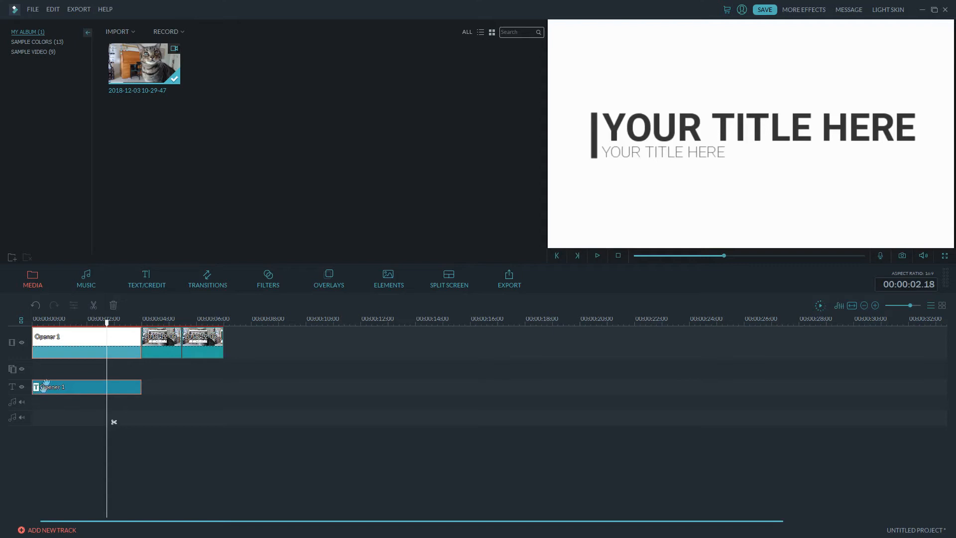
{"action": "mouse_move", "coordinate": [72, 372]}
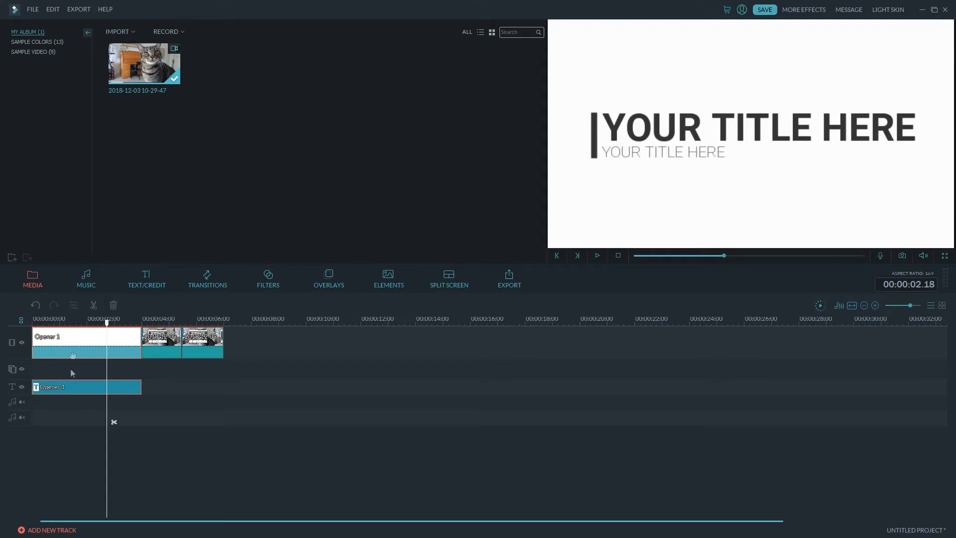
{"action": "double_click", "coordinate": [70, 387]}
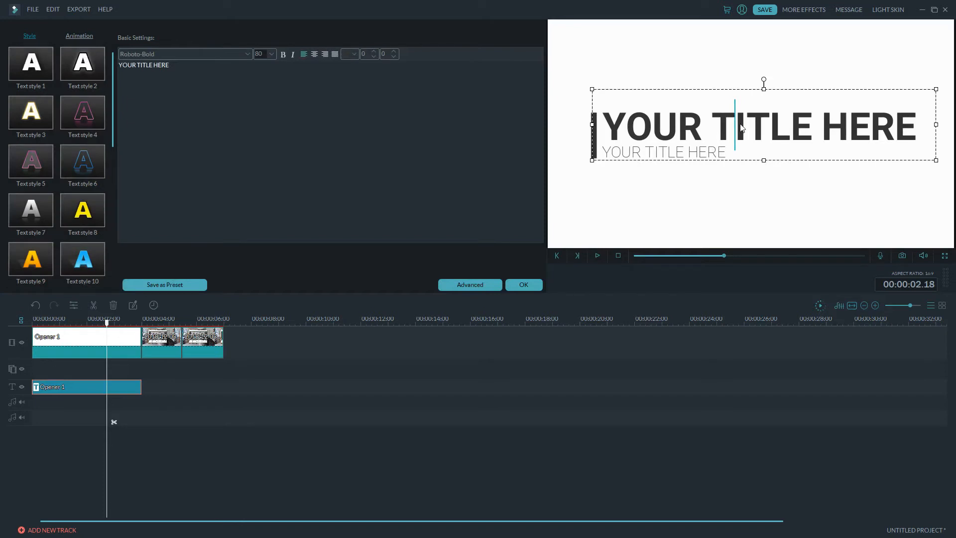
{"action": "mouse_move", "coordinate": [797, 125]}
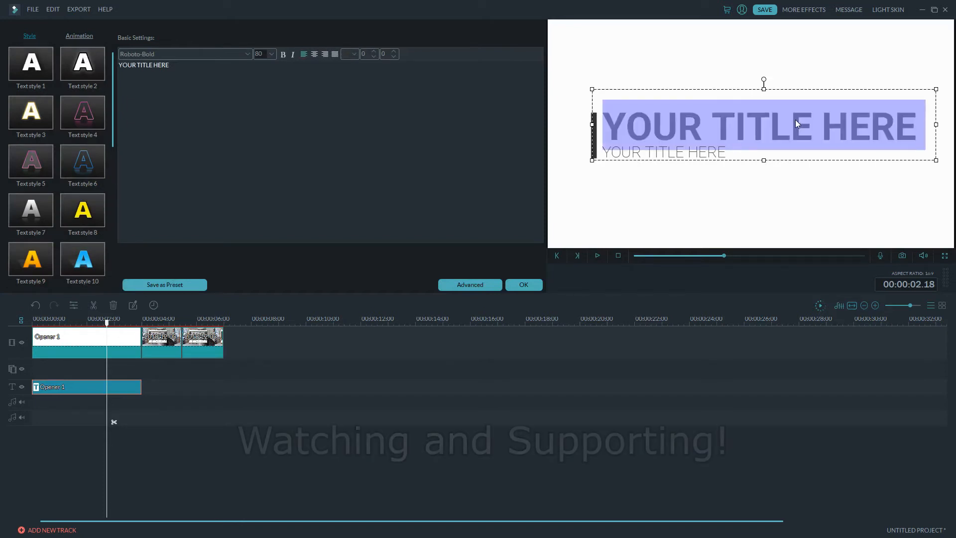
Step: Enter 'Filmora Demo' as the opener's main title text
{"action": "type", "text": "Filo"}
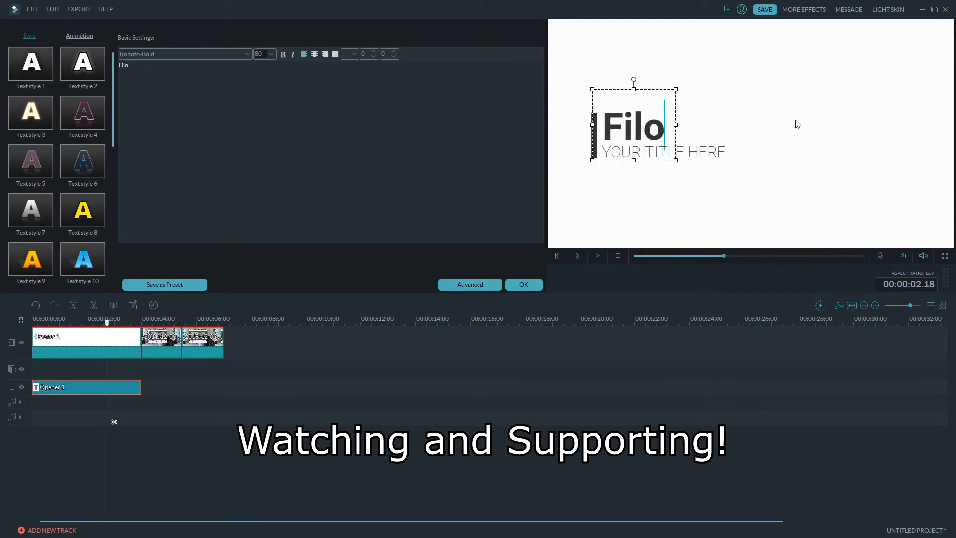
{"action": "key", "text": "Backspace"}
{"action": "type", "text": "mora Demo"}
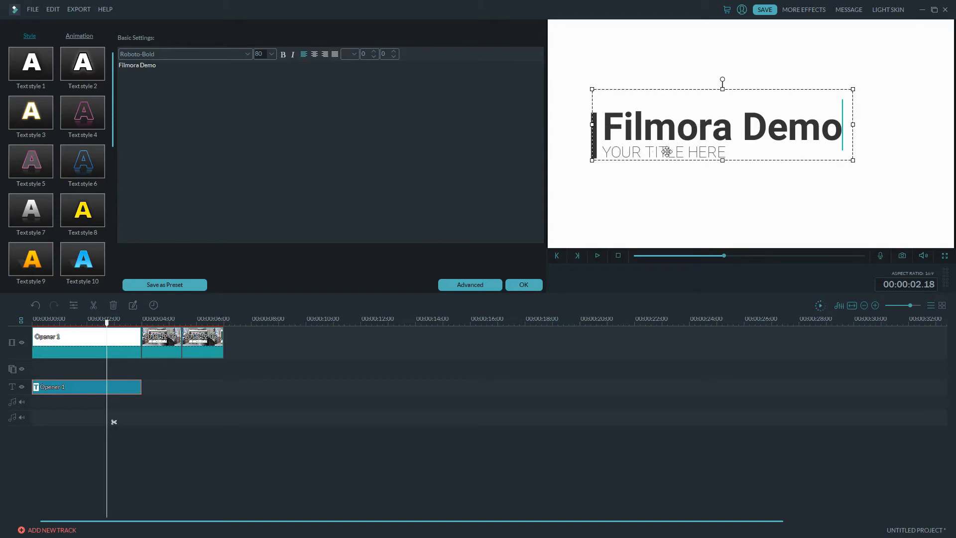
Step: Replace the 'YOUR TITLE HERE' subtitle with the credit 'Ray' and reselect the main title
{"action": "left_click", "coordinate": [664, 151]}
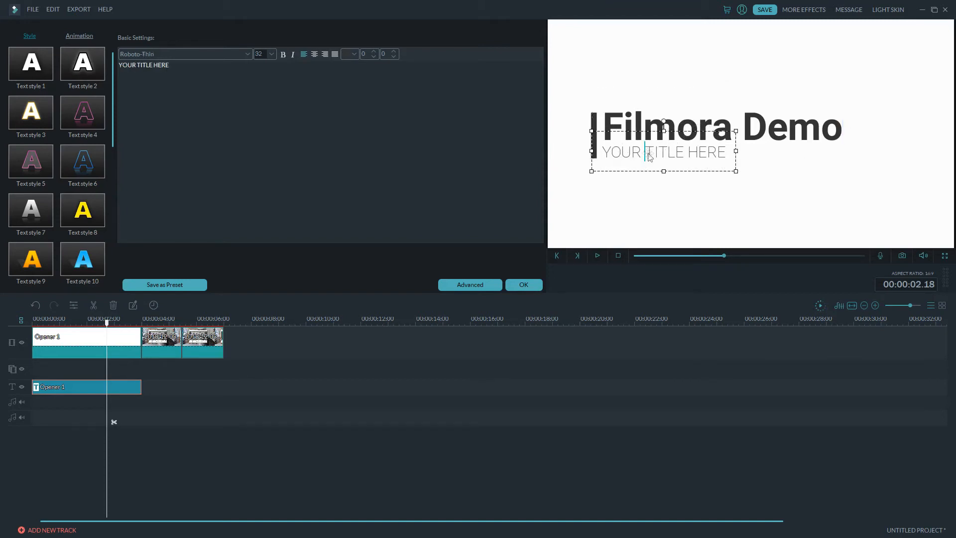
{"action": "double_click", "coordinate": [664, 152]}
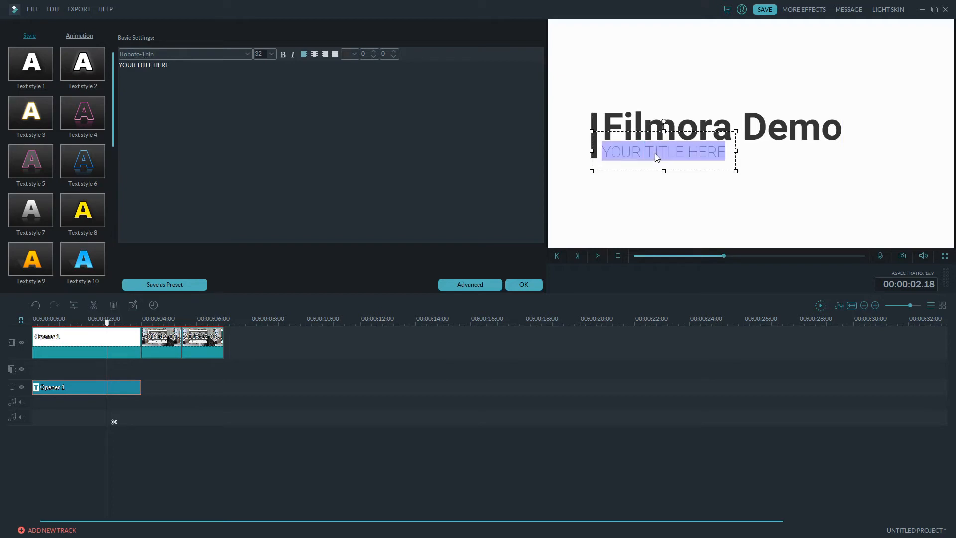
{"action": "type", "text": "Ray Hayden, J.D."}
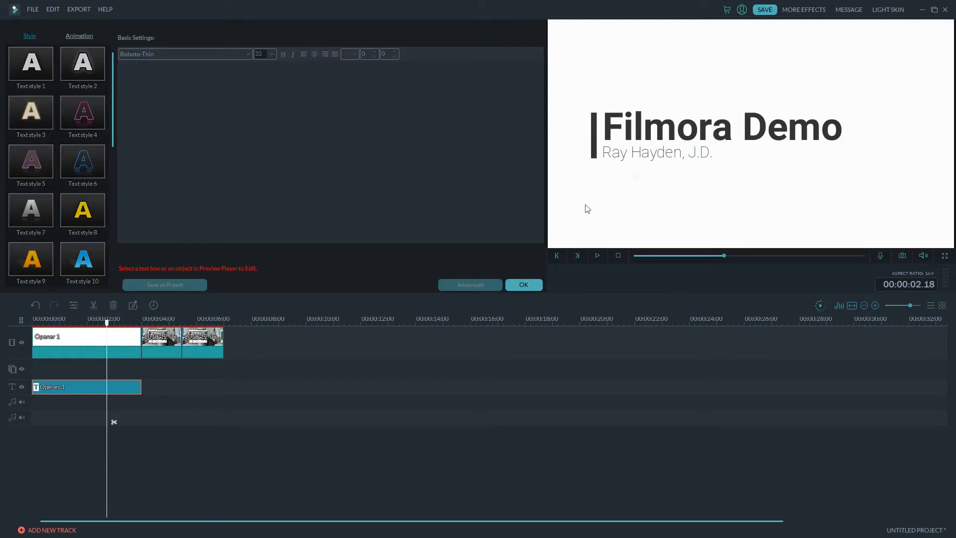
{"action": "left_click", "coordinate": [719, 127]}
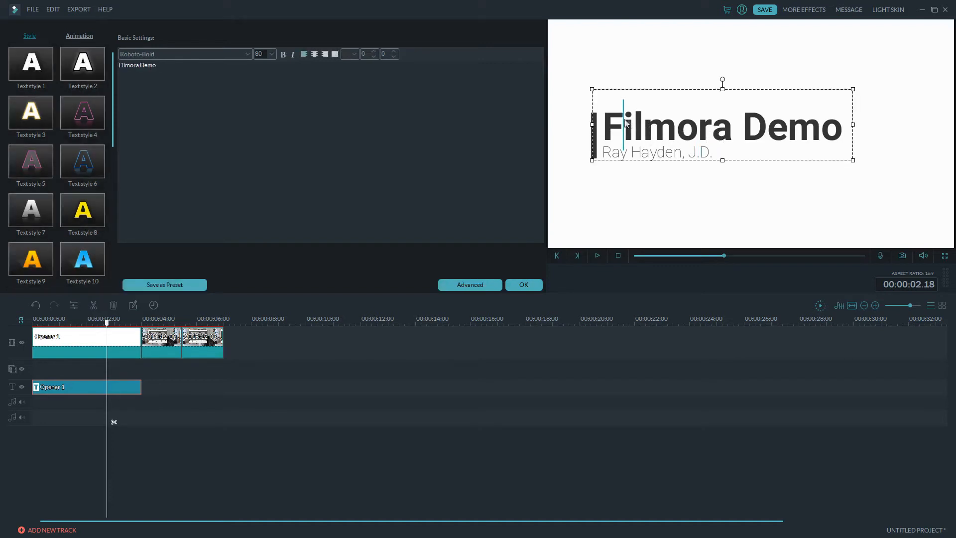
{"action": "left_click", "coordinate": [469, 285]}
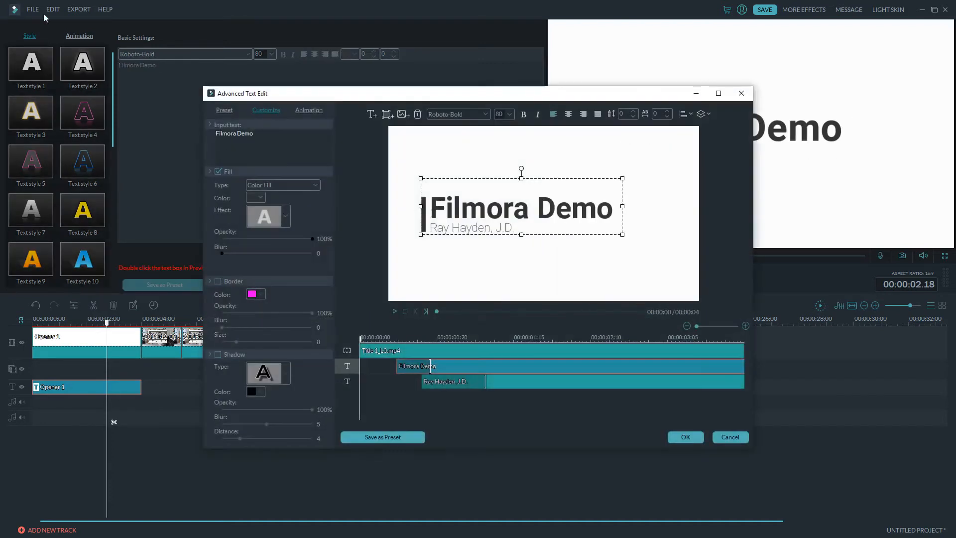
{"action": "mouse_move", "coordinate": [742, 92]}
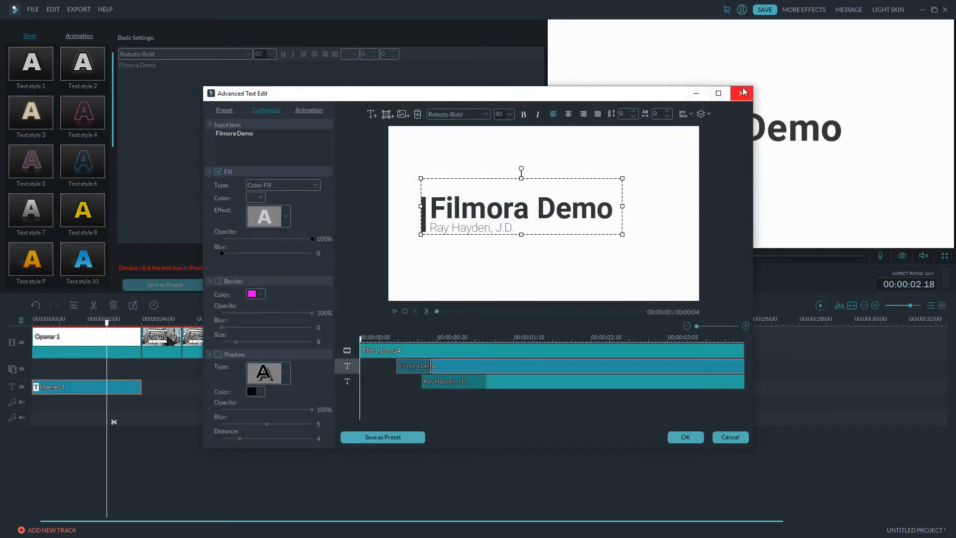
{"action": "mouse_move", "coordinate": [742, 97]}
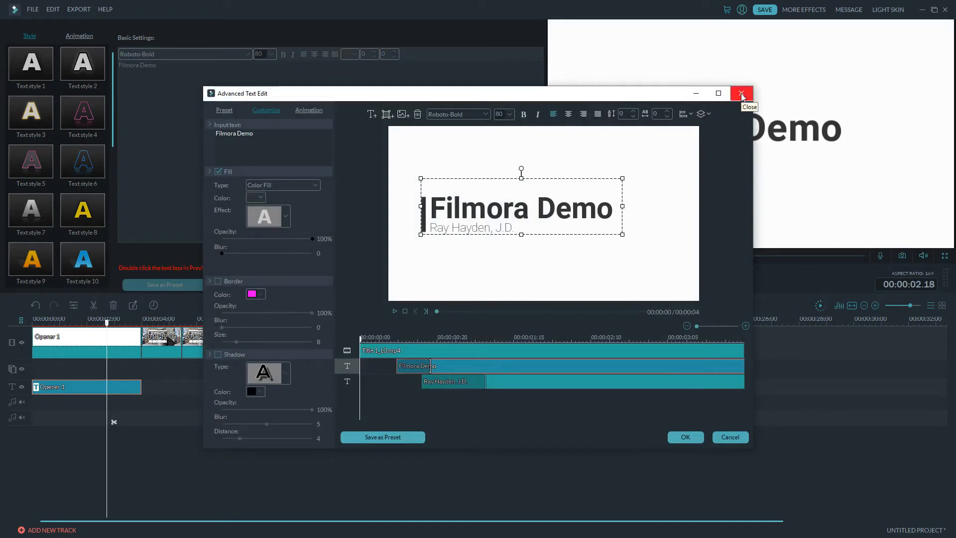
{"action": "mouse_move", "coordinate": [367, 371]}
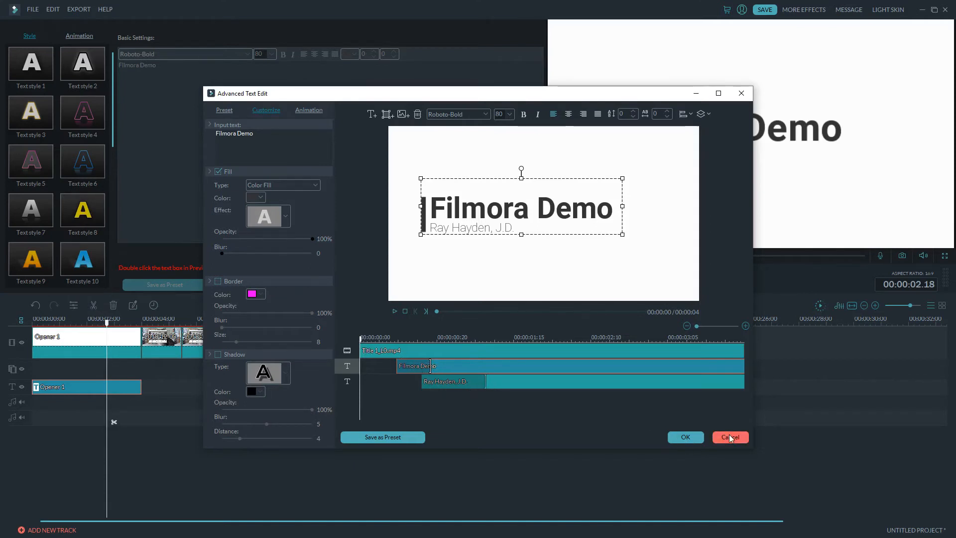
{"action": "left_click", "coordinate": [729, 437]}
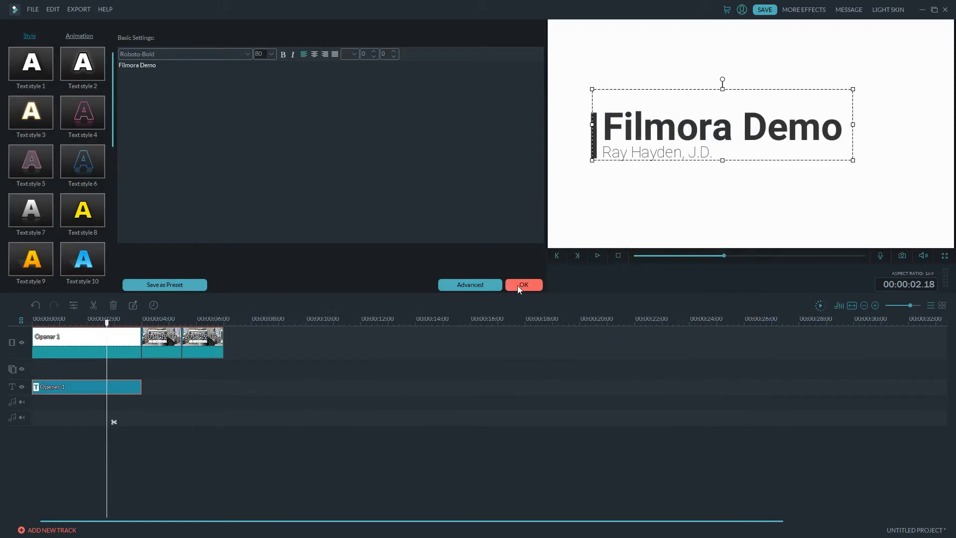
Step: Confirm the title edits, preview the opener and cat clips, and park the playhead near 3 seconds
{"action": "left_click", "coordinate": [523, 285]}
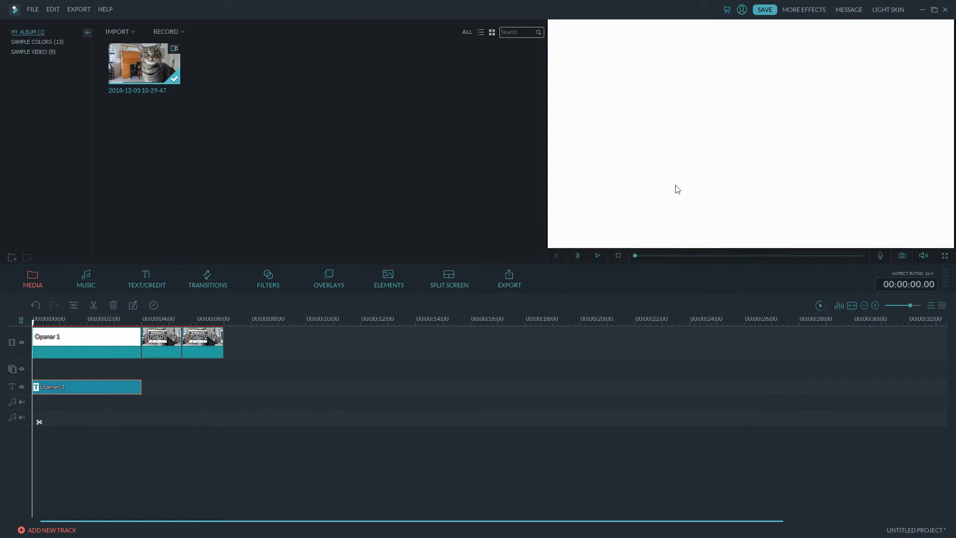
{"action": "left_click", "coordinate": [596, 256]}
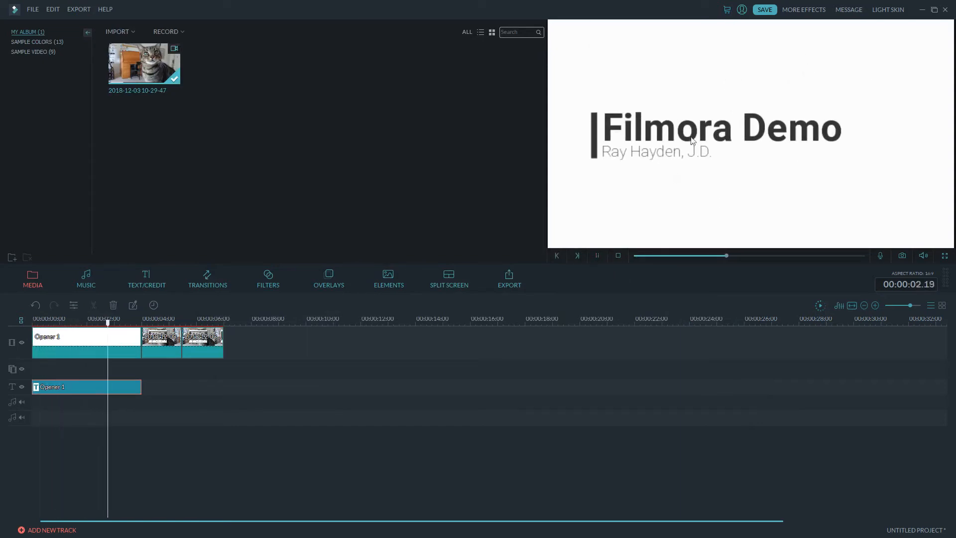
{"action": "left_click", "coordinate": [597, 256]}
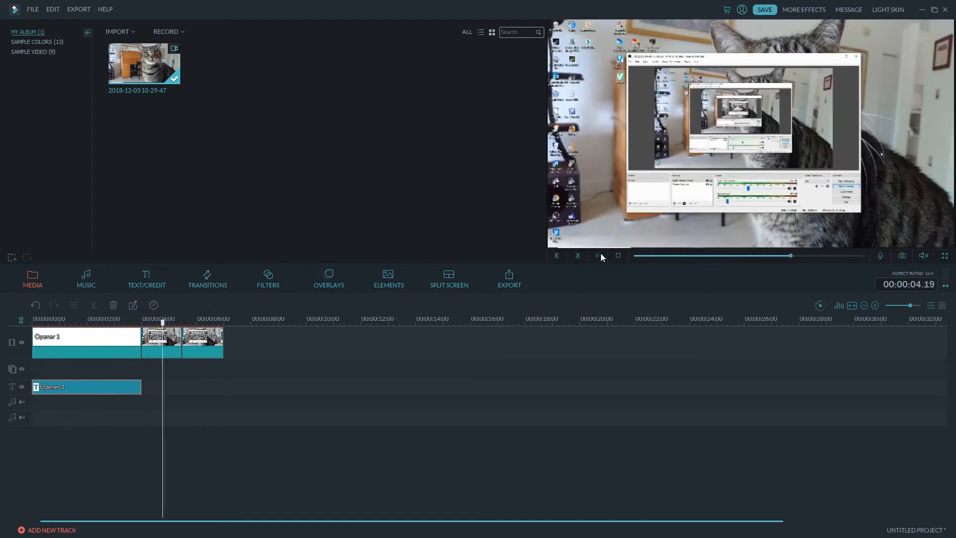
{"action": "left_click", "coordinate": [596, 256]}
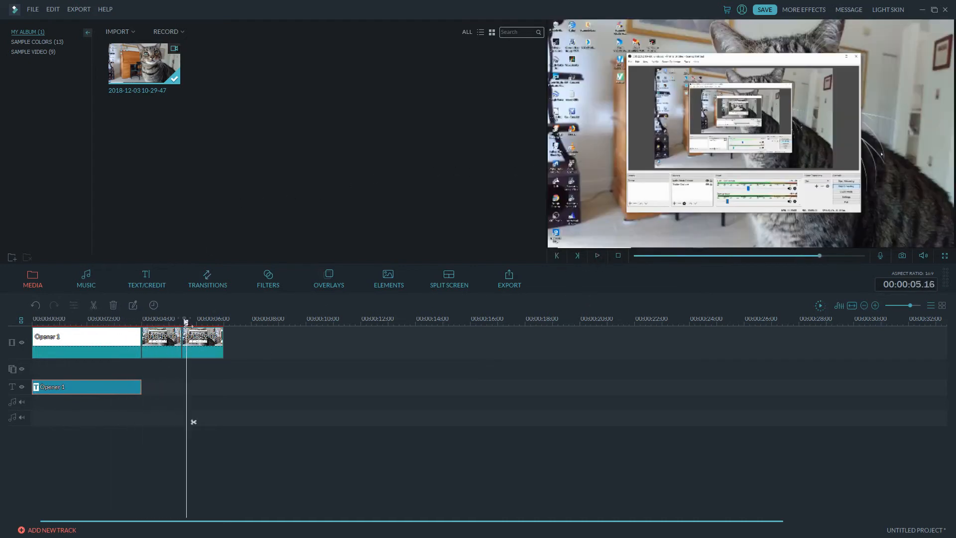
{"action": "left_click", "coordinate": [119, 319]}
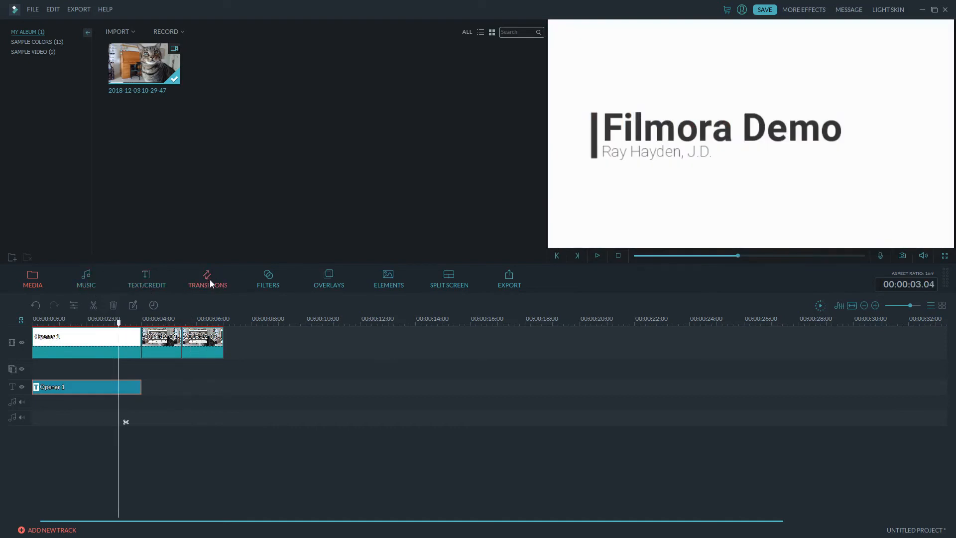
Step: Preview the Dissolve transition, drop it between the opener and first cat clip, and play it
{"action": "left_click", "coordinate": [207, 278]}
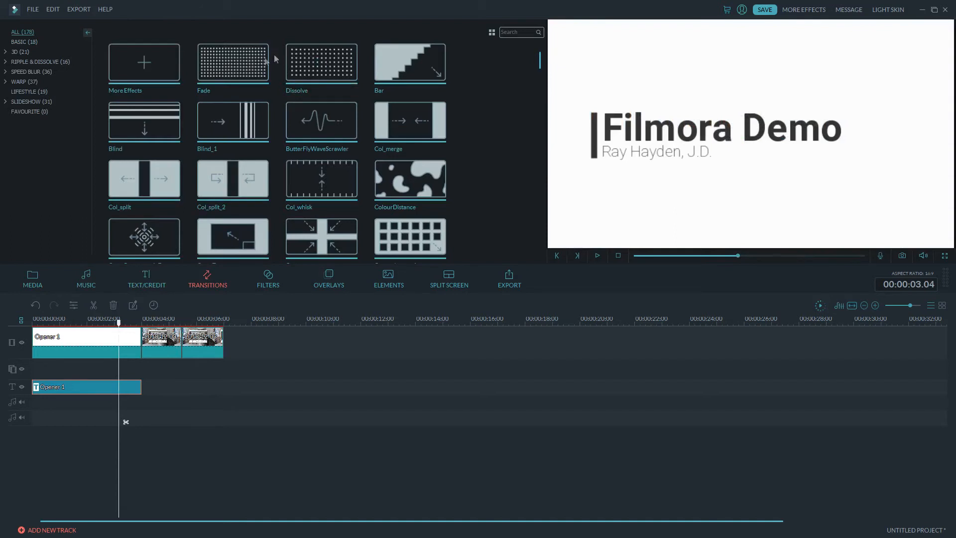
{"action": "mouse_move", "coordinate": [317, 58]}
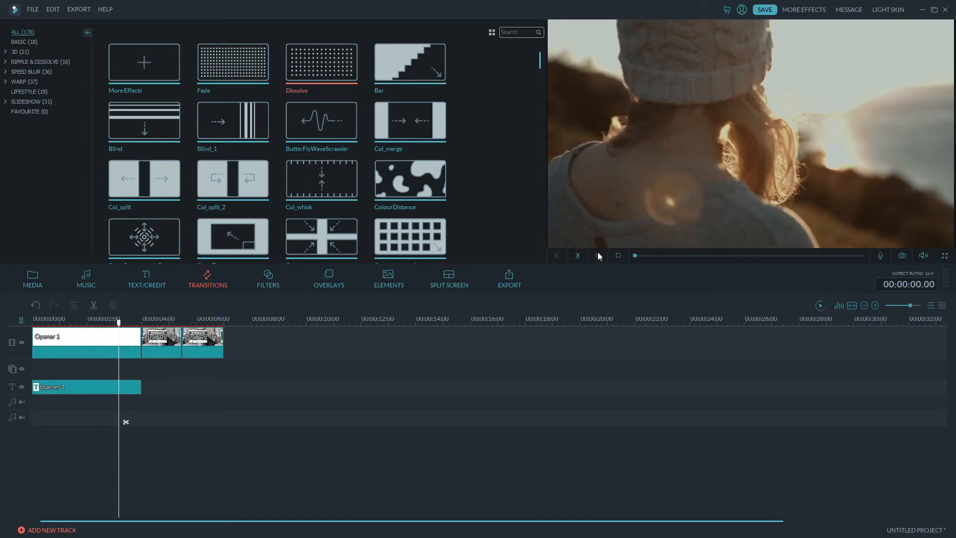
{"action": "left_click", "coordinate": [596, 256]}
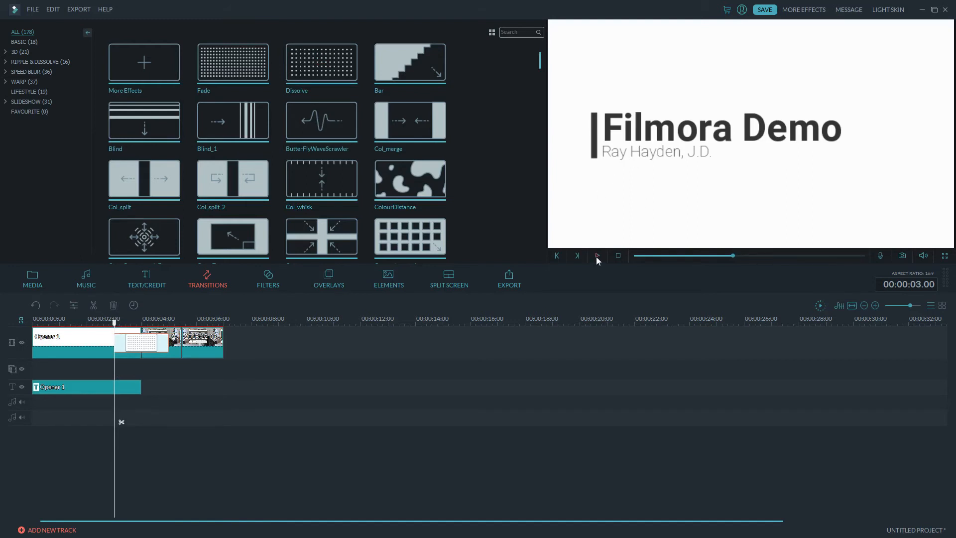
{"action": "left_click", "coordinate": [596, 256]}
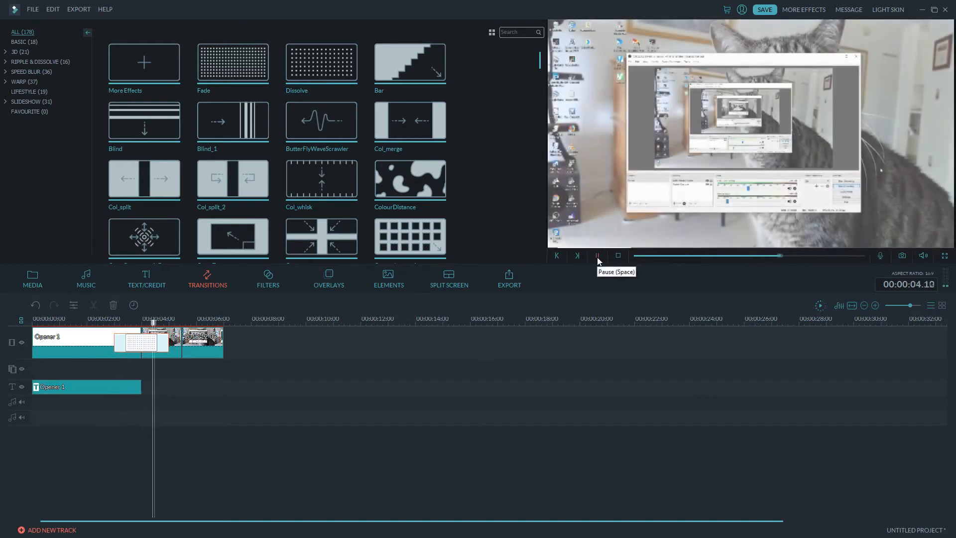
{"action": "left_click", "coordinate": [597, 256]}
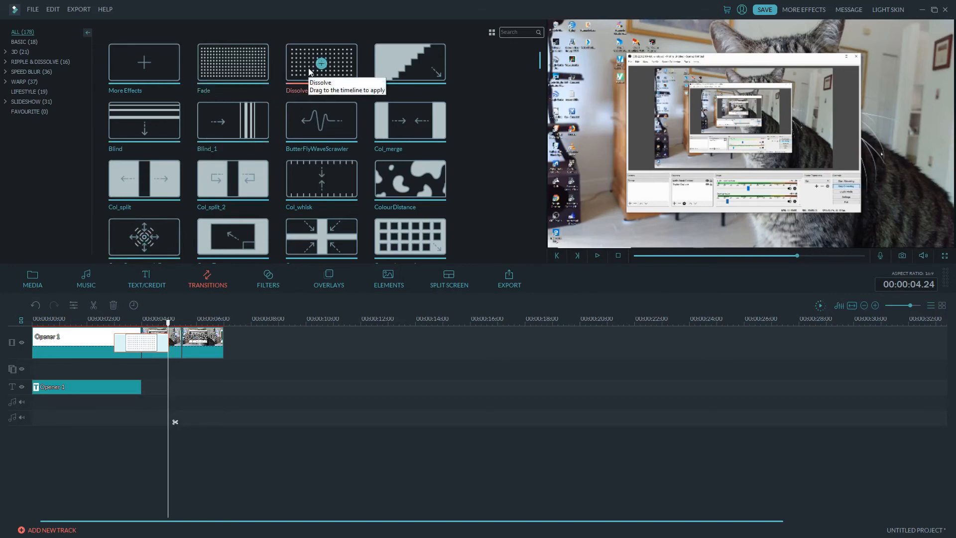
{"action": "mouse_move", "coordinate": [410, 58]}
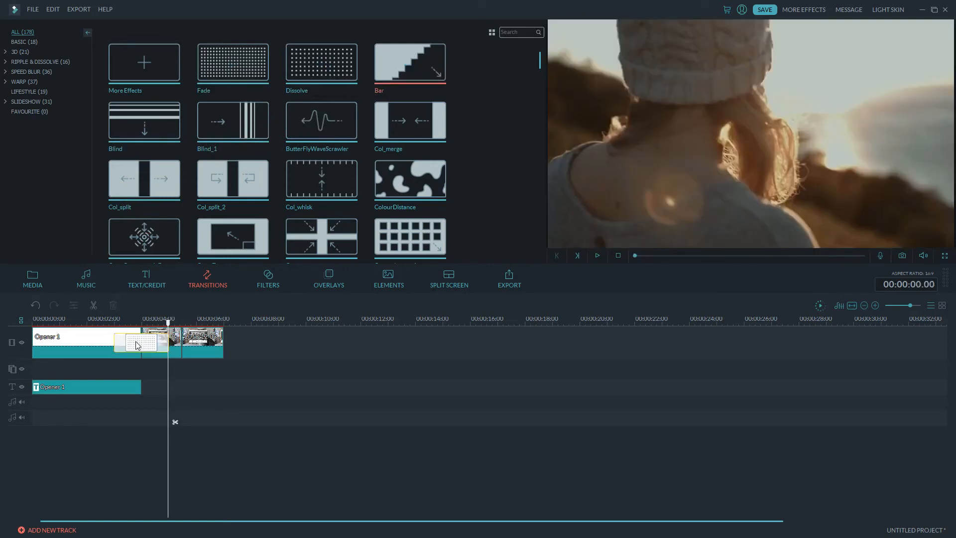
Step: Swap the opener's transition for Bar and play the result from the timeline
{"action": "left_click", "coordinate": [114, 319]}
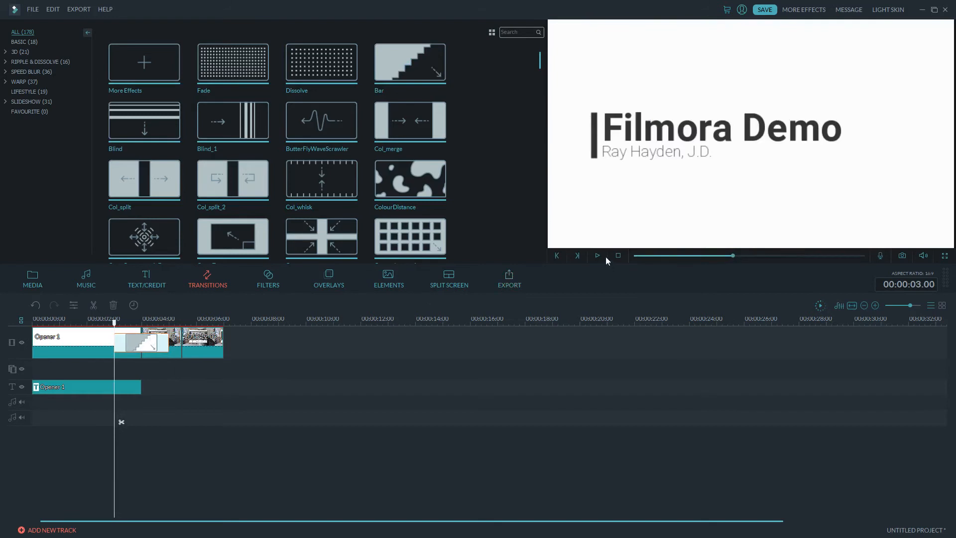
{"action": "left_click", "coordinate": [597, 256]}
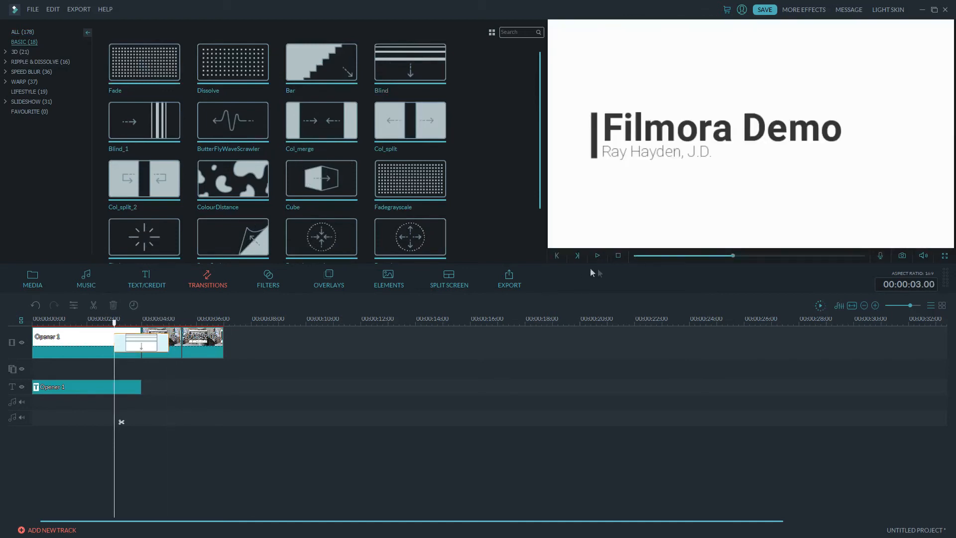
Step: Play the Blind title-to-cat-clip transition in the preview and pause it again
{"action": "left_click", "coordinate": [597, 256]}
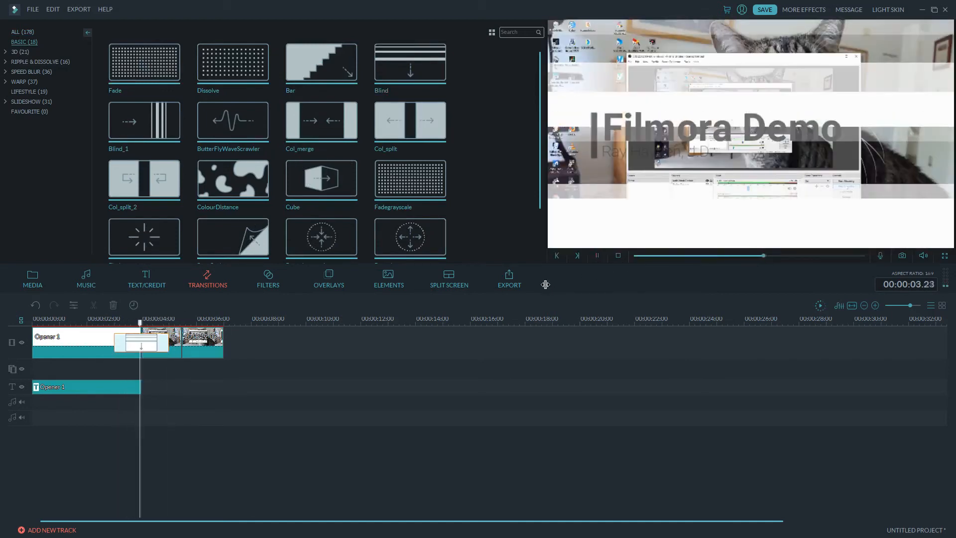
{"action": "left_click", "coordinate": [596, 256]}
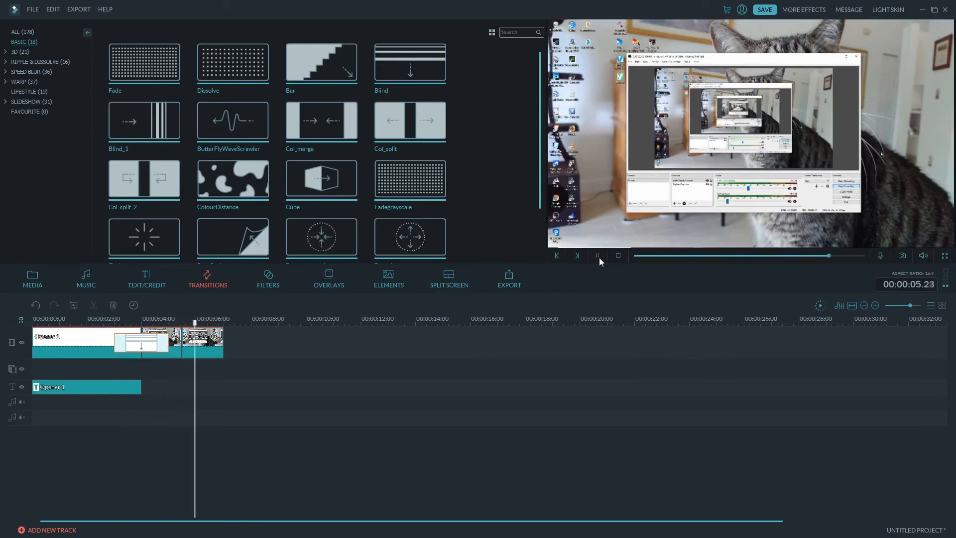
{"action": "left_click", "coordinate": [597, 256]}
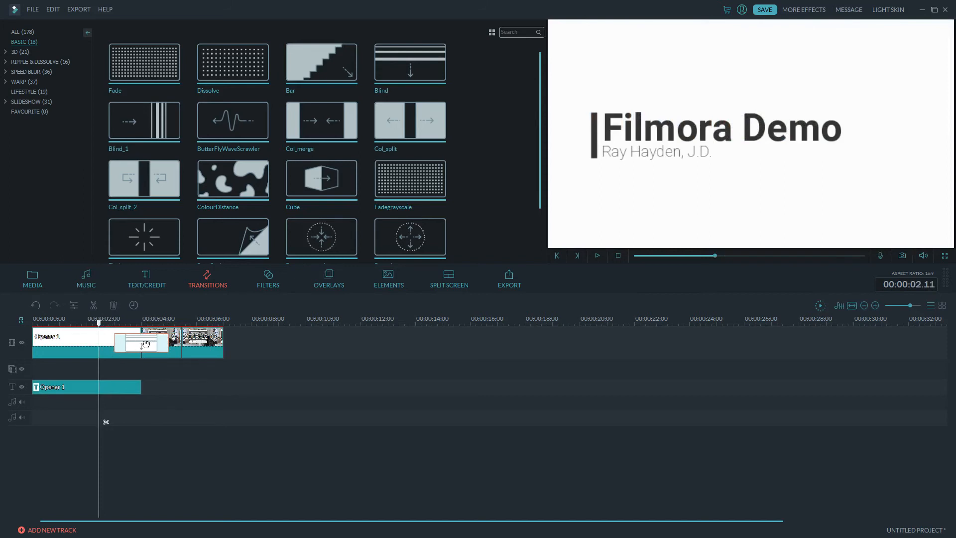
{"action": "mouse_move", "coordinate": [49, 346]}
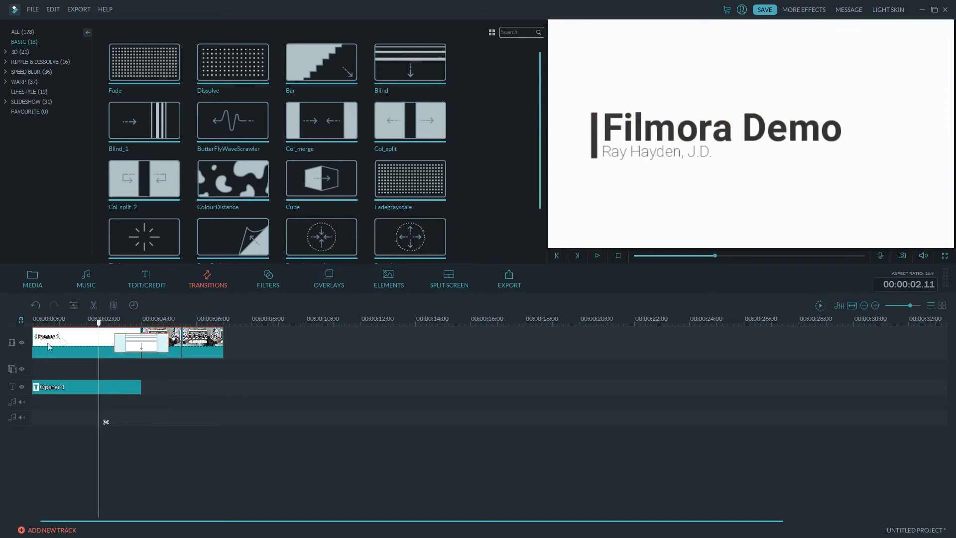
Step: Select the Opener 1 title, then play back its shortened Dissolve into the first cat clip
{"action": "left_click", "coordinate": [64, 341]}
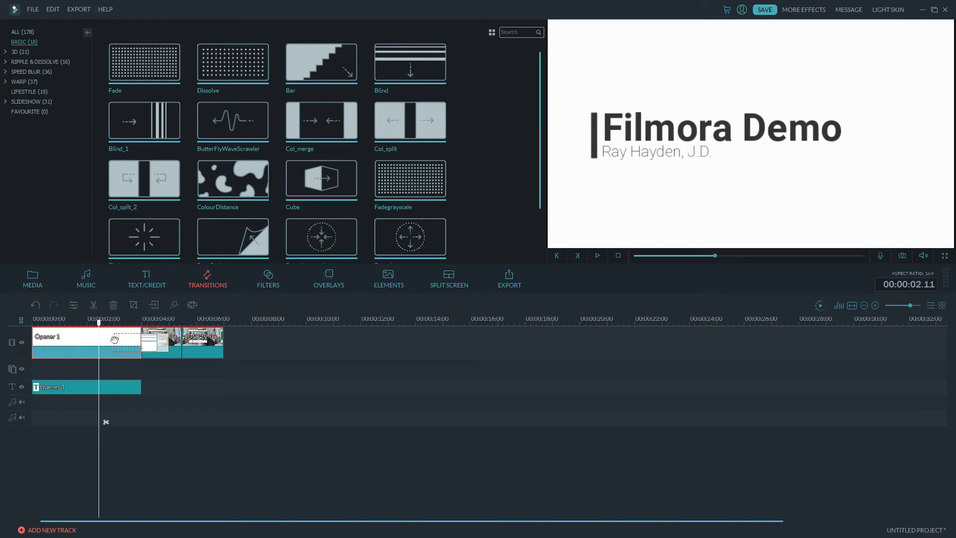
{"action": "mouse_move", "coordinate": [126, 350]}
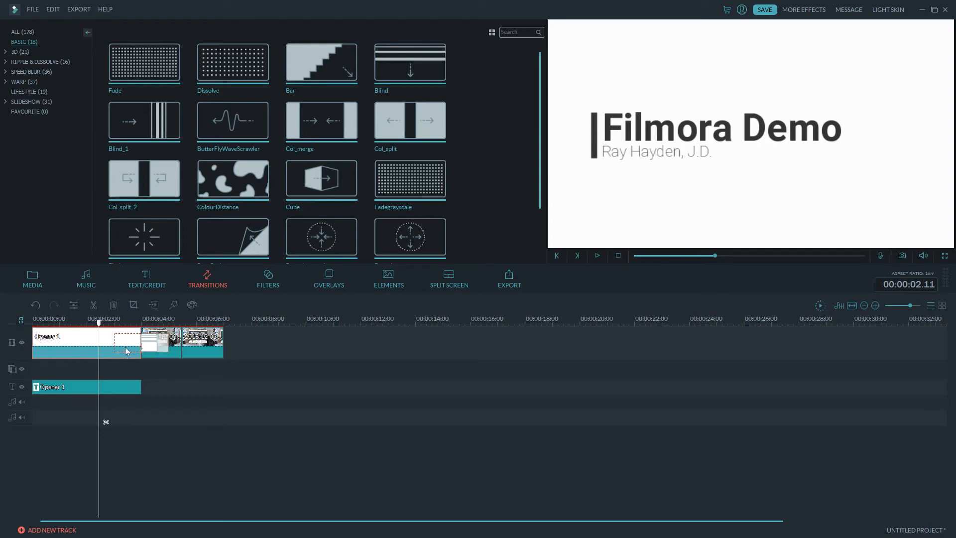
{"action": "mouse_move", "coordinate": [81, 340]}
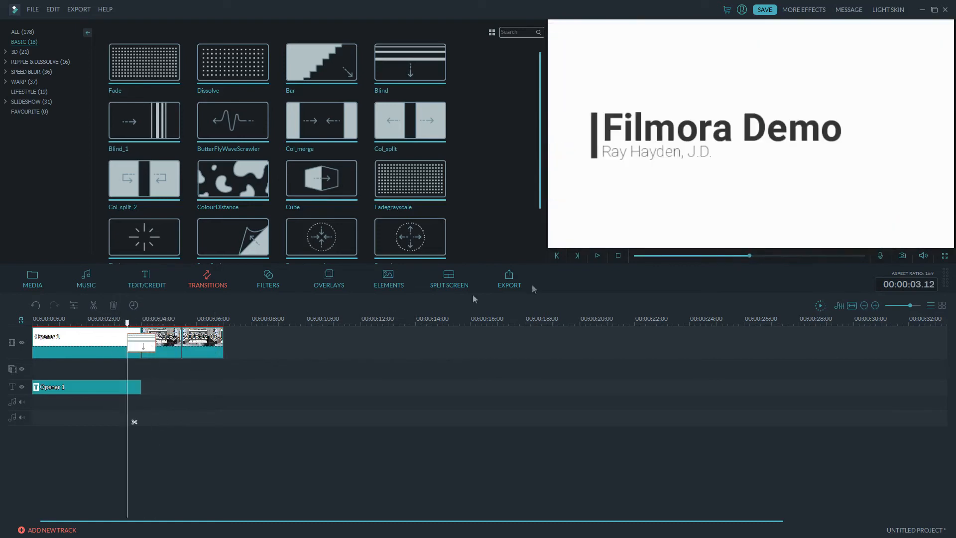
{"action": "left_click", "coordinate": [596, 255]}
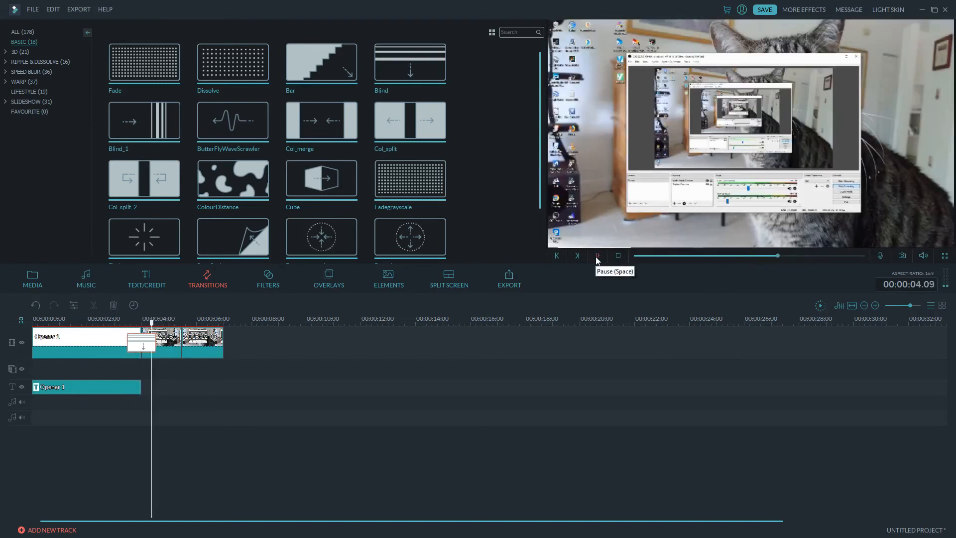
{"action": "left_click", "coordinate": [597, 256]}
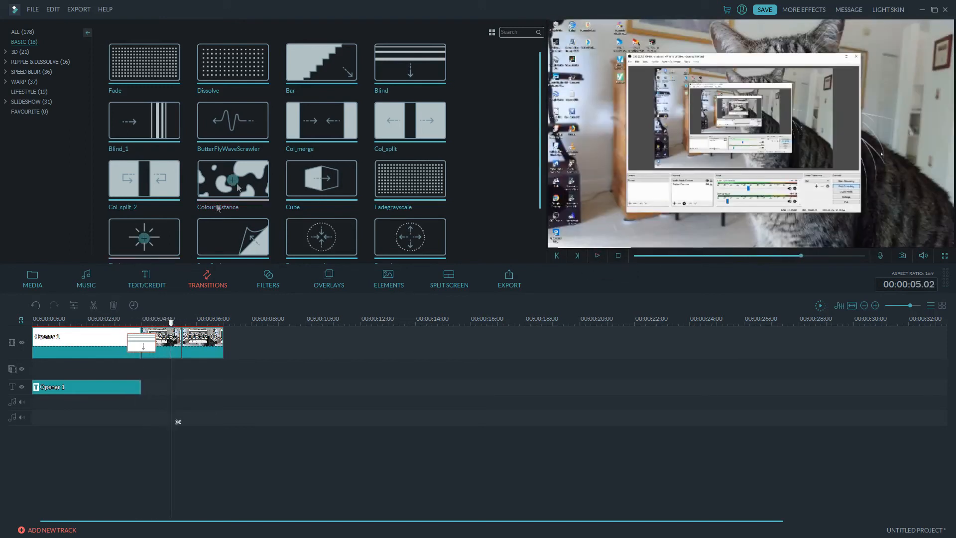
{"action": "mouse_move", "coordinate": [233, 62]}
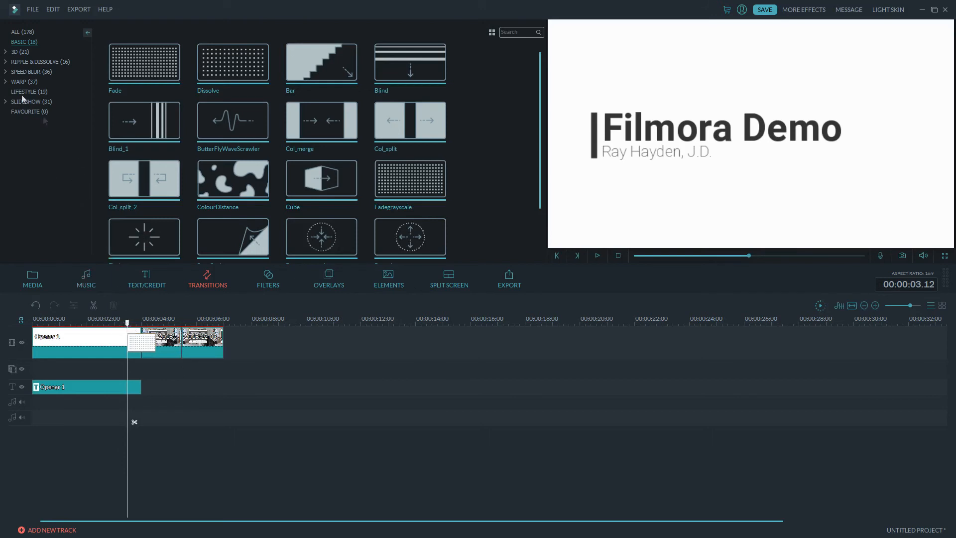
Step: Place Warp 4 on the cut between the two cat clips and shorten its duration
{"action": "left_click", "coordinate": [20, 83]}
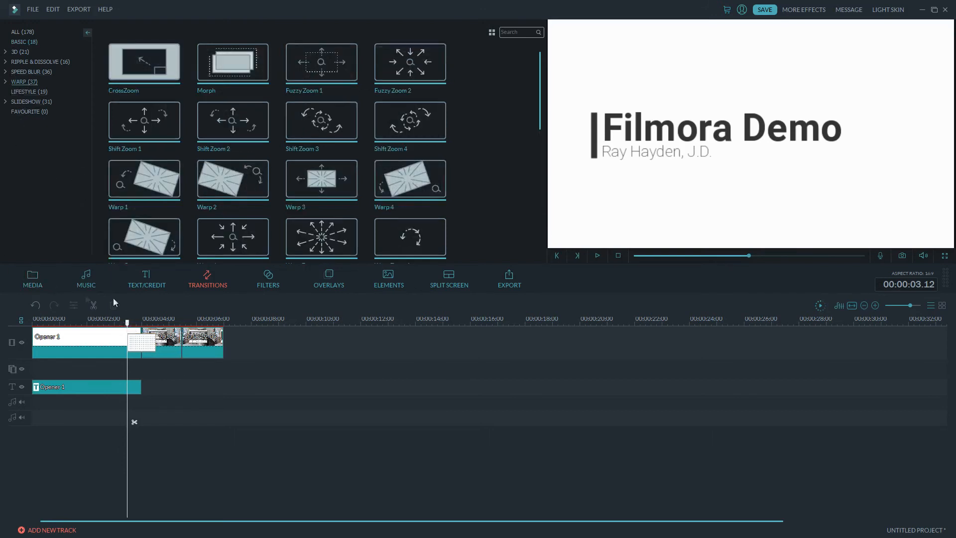
{"action": "mouse_move", "coordinate": [322, 178]}
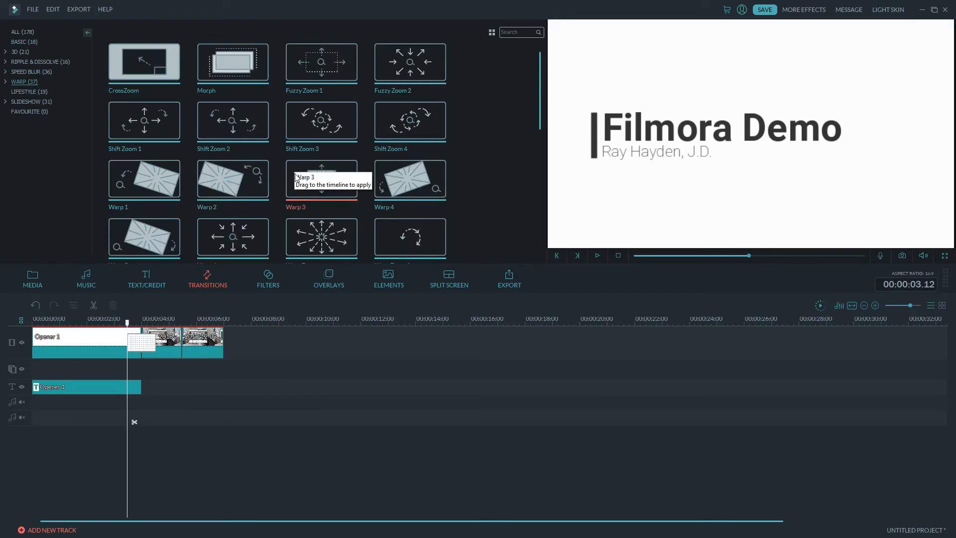
{"action": "mouse_move", "coordinate": [409, 178]}
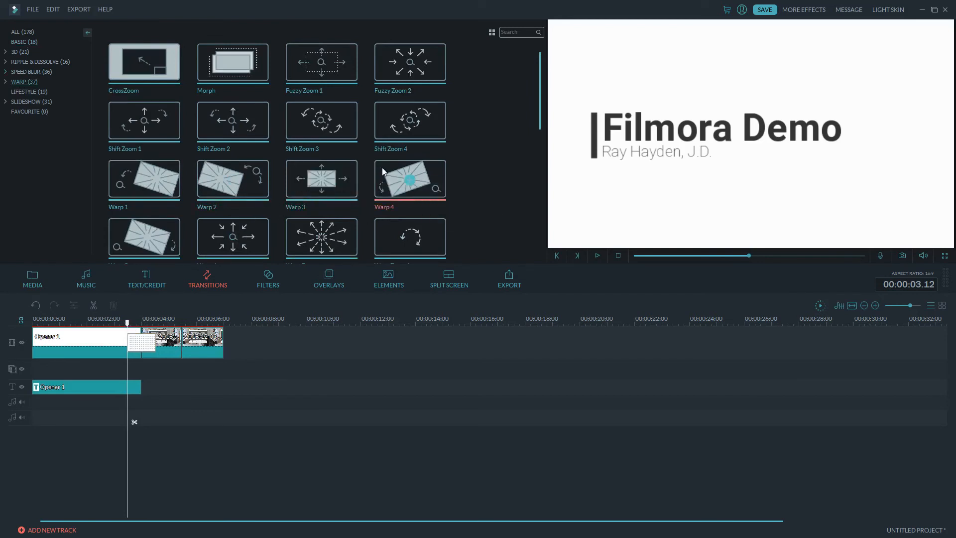
{"action": "left_click", "coordinate": [192, 342]}
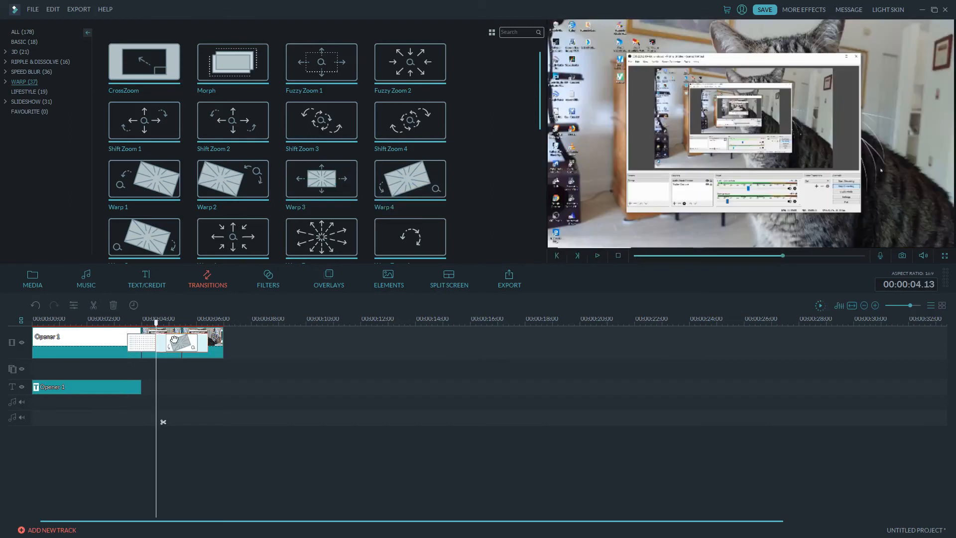
{"action": "left_click_drag", "start_coordinate": [156, 342], "coordinate": [202, 342]}
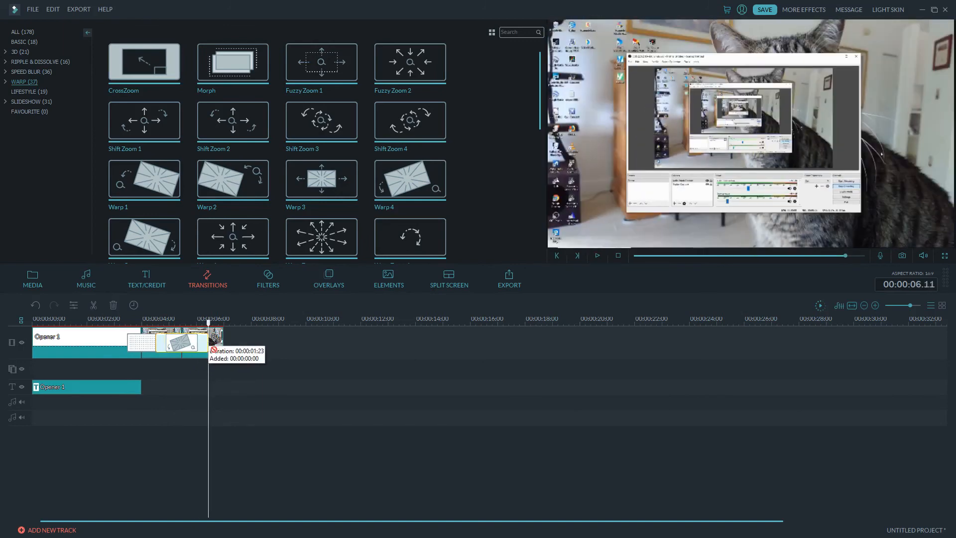
{"action": "left_click_drag", "start_coordinate": [207, 341], "coordinate": [196, 341]}
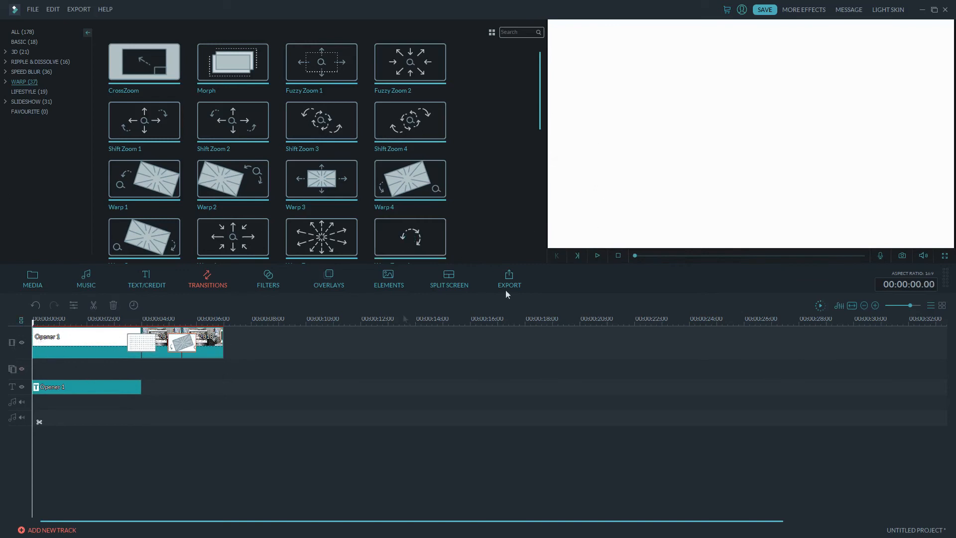
{"action": "left_click", "coordinate": [597, 255]}
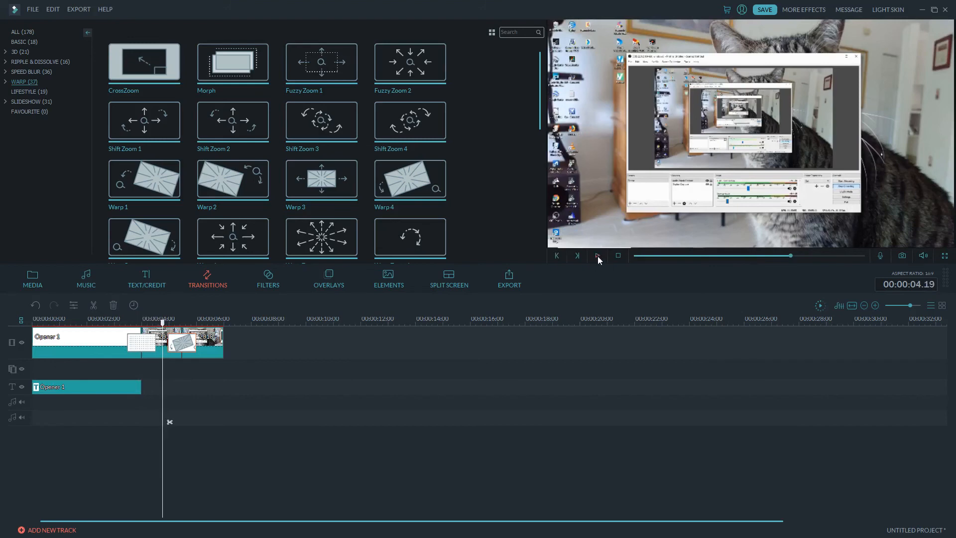
{"action": "left_click", "coordinate": [597, 256]}
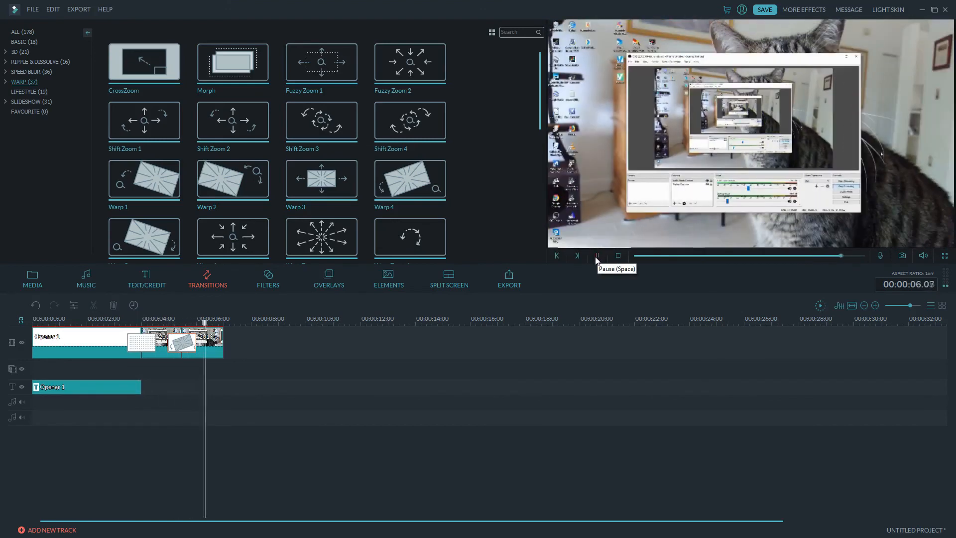
{"action": "left_click", "coordinate": [597, 256]}
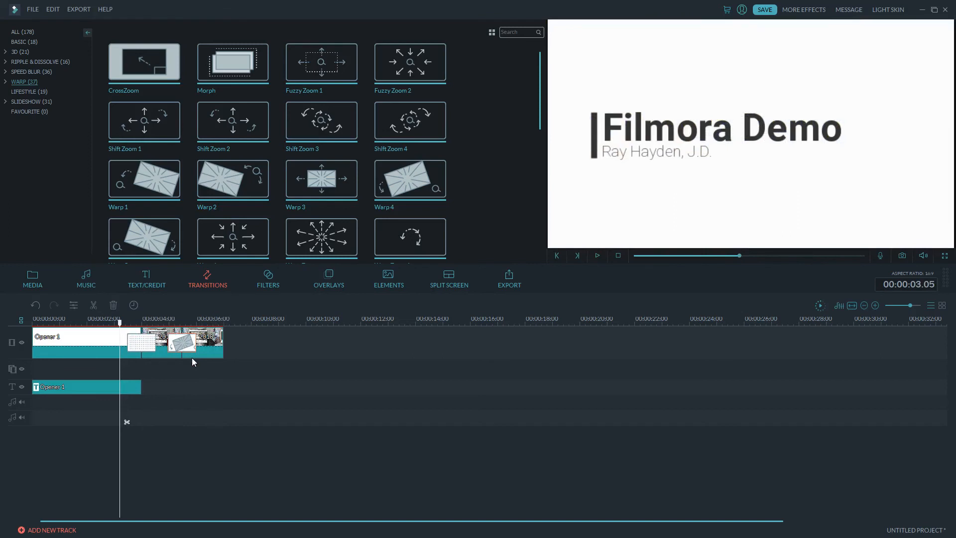
{"action": "mouse_move", "coordinate": [154, 377]}
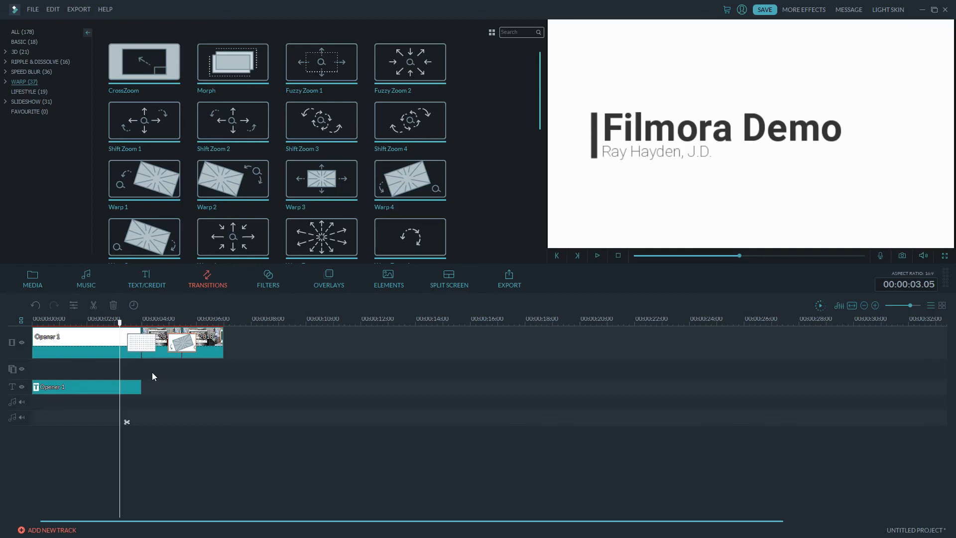
{"action": "mouse_move", "coordinate": [209, 388]}
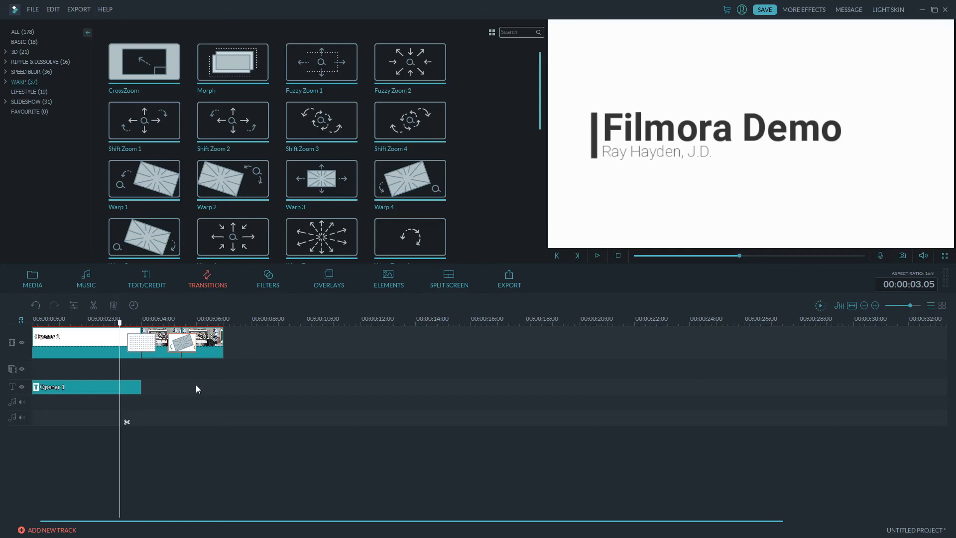
{"action": "mouse_move", "coordinate": [545, 362]}
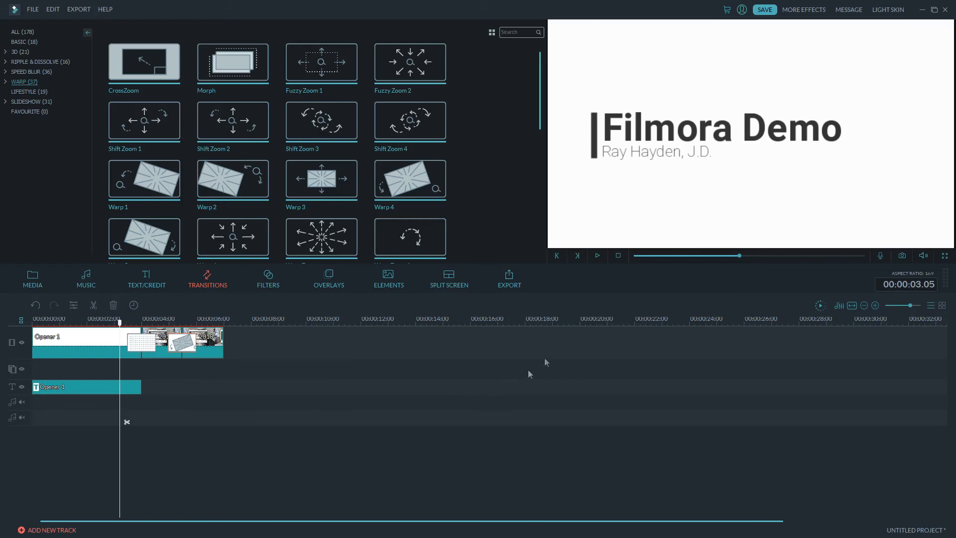
{"action": "mouse_move", "coordinate": [742, 104]}
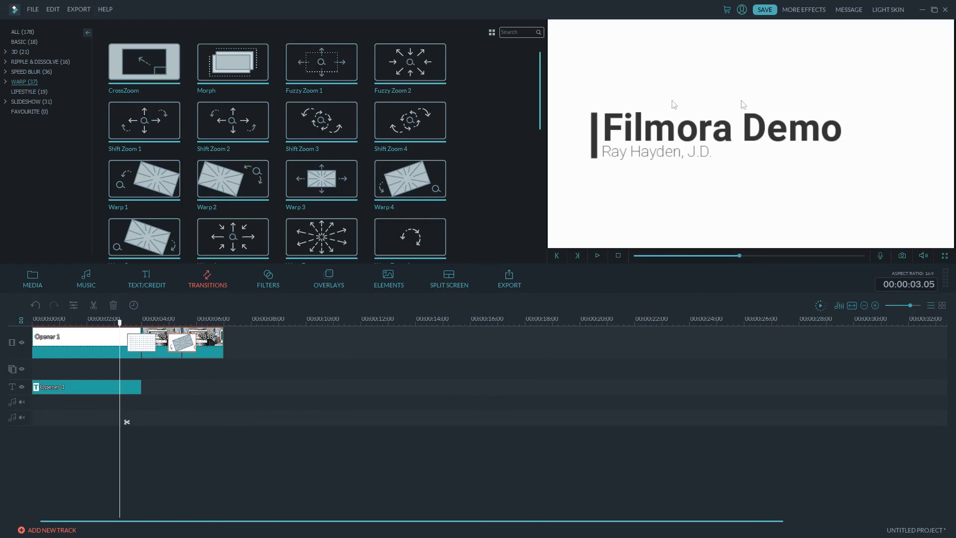
{"action": "mouse_move", "coordinate": [726, 135]}
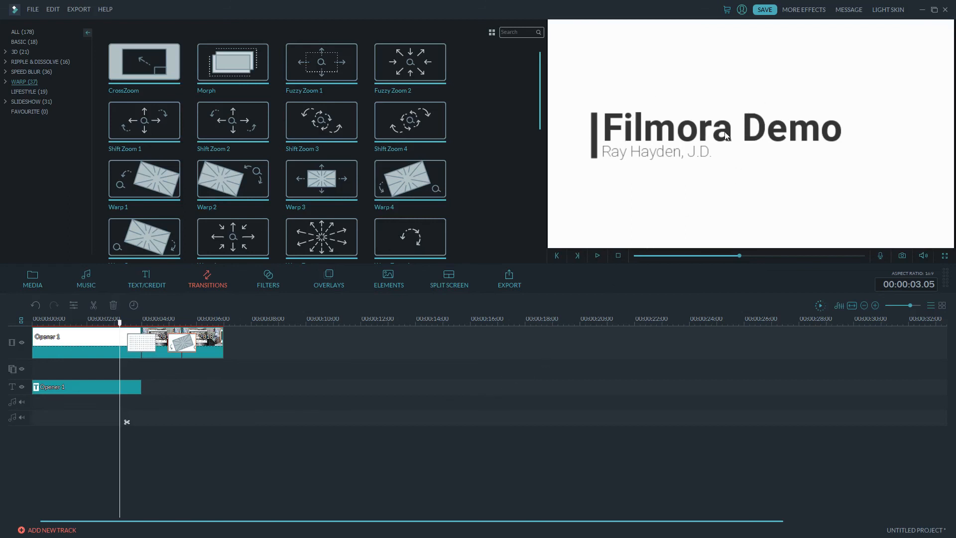
{"action": "mouse_move", "coordinate": [718, 150]}
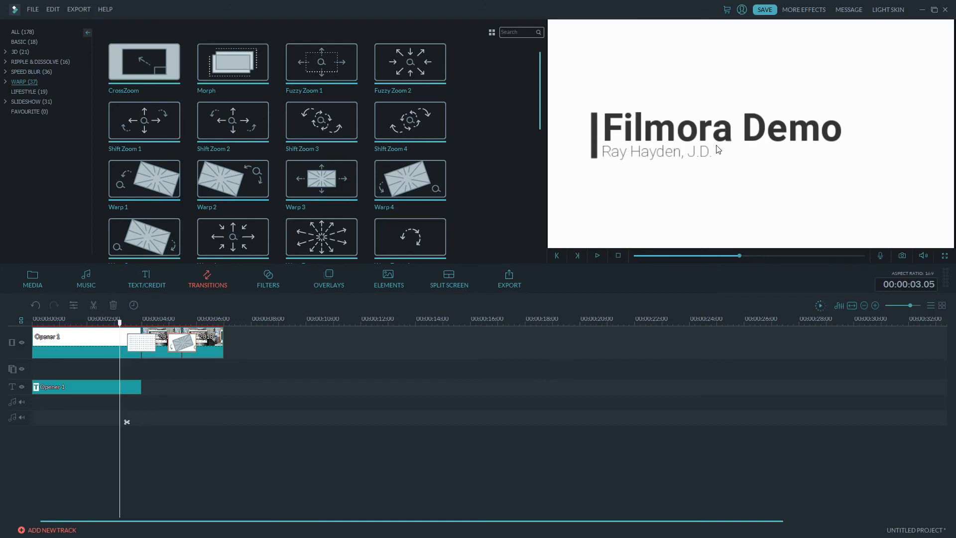
{"action": "mouse_move", "coordinate": [750, 86]}
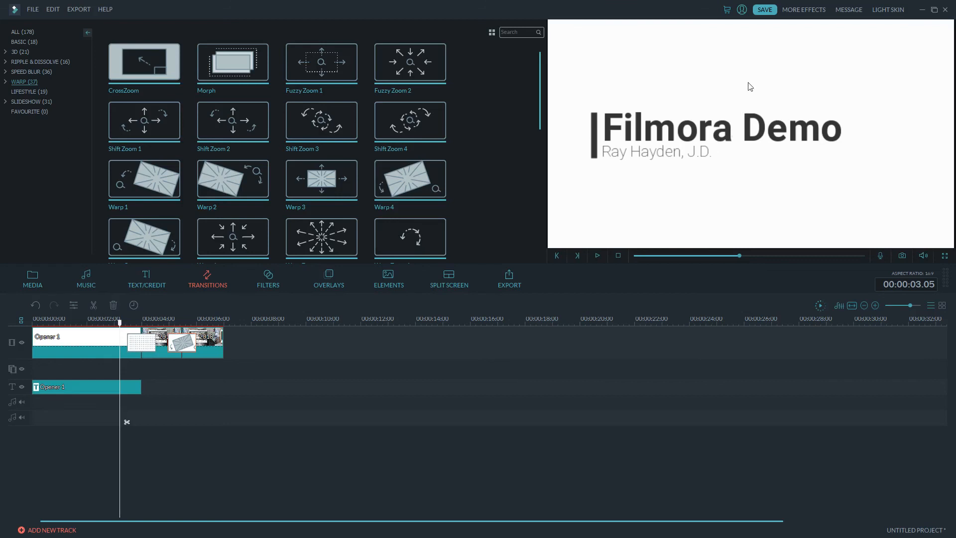
{"action": "mouse_move", "coordinate": [848, 10]}
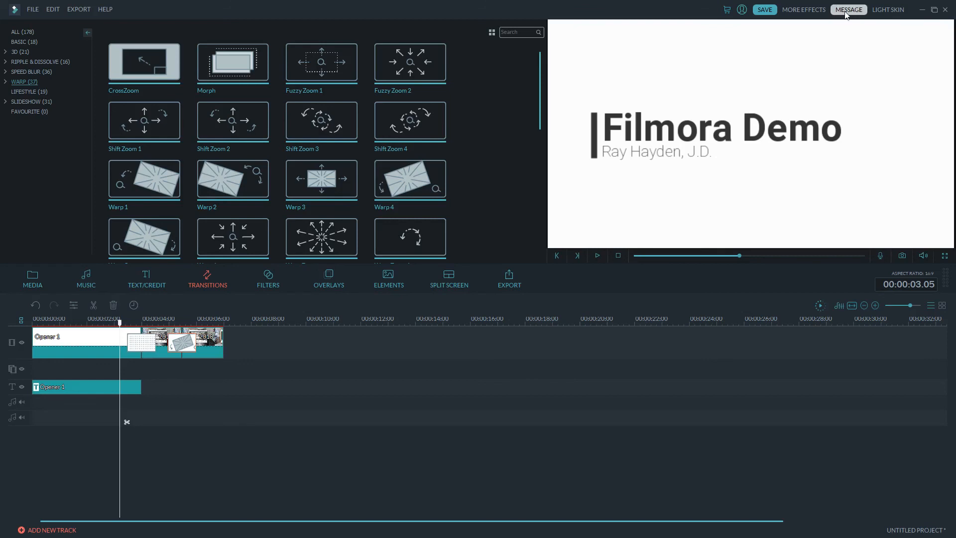
Step: Open the Message Center and page the Windows tutorial carousel to episodes 4–8
{"action": "left_click", "coordinate": [848, 9]}
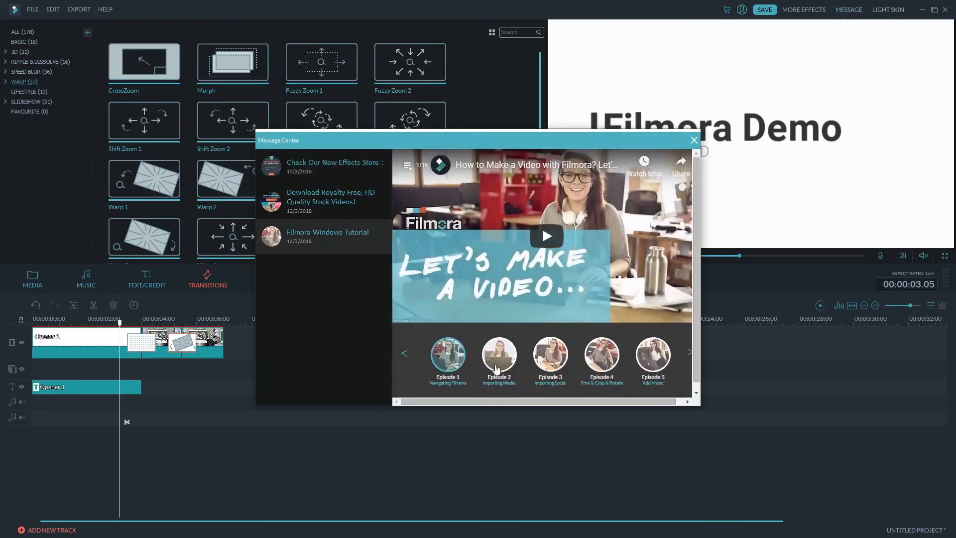
{"action": "left_click", "coordinate": [690, 353]}
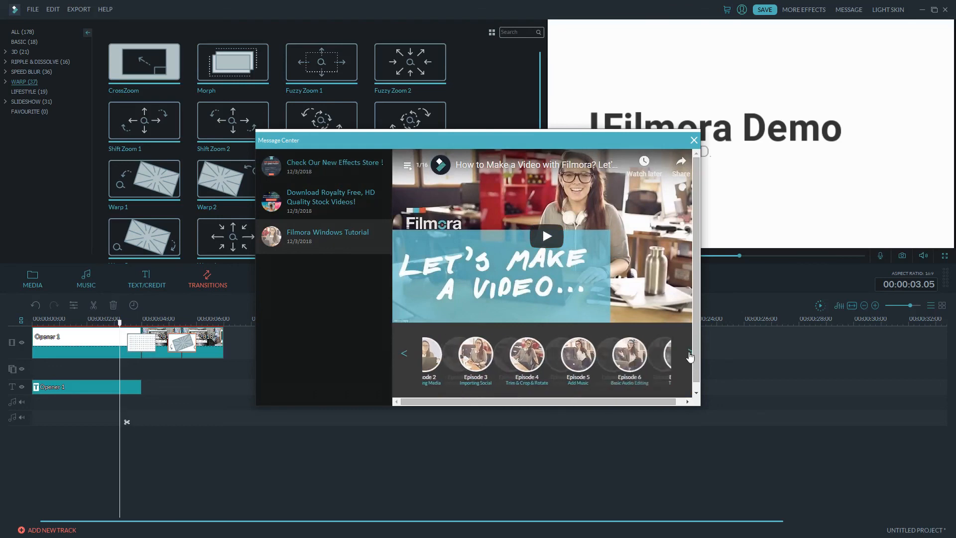
{"action": "left_click", "coordinate": [689, 354]}
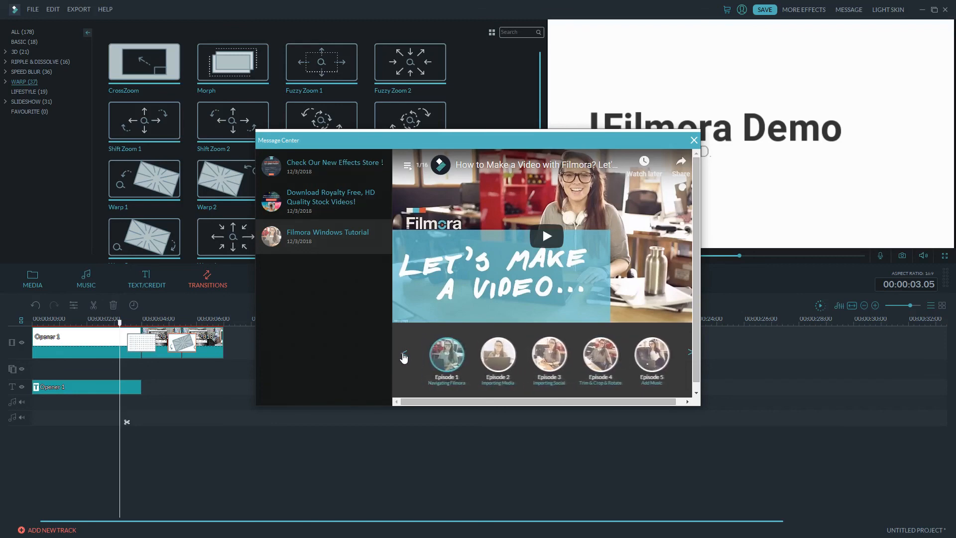
{"action": "left_click", "coordinate": [689, 352]}
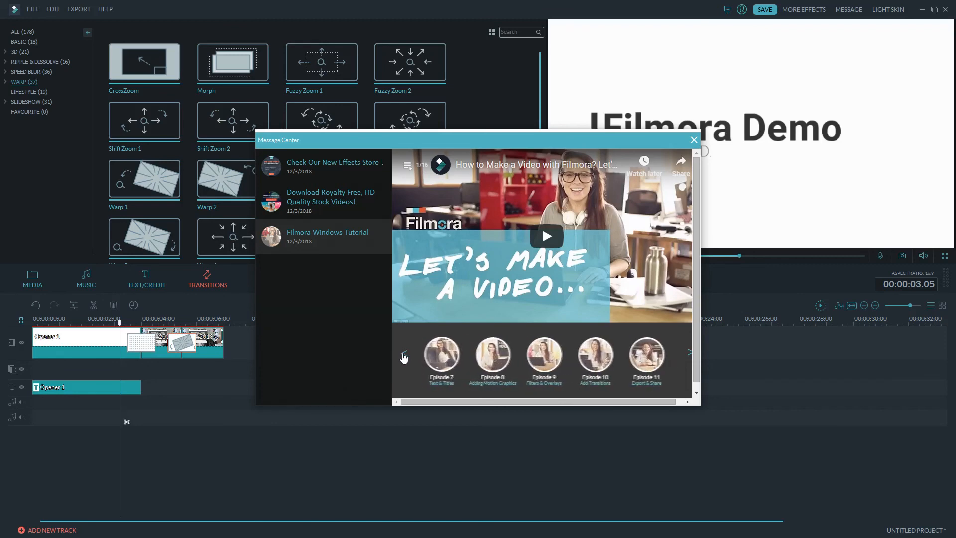
{"action": "left_click", "coordinate": [404, 353]}
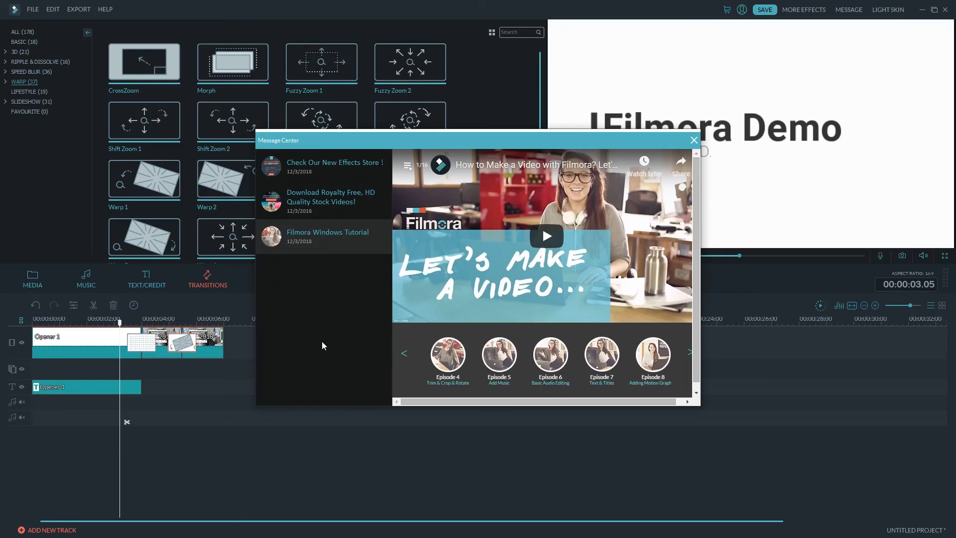